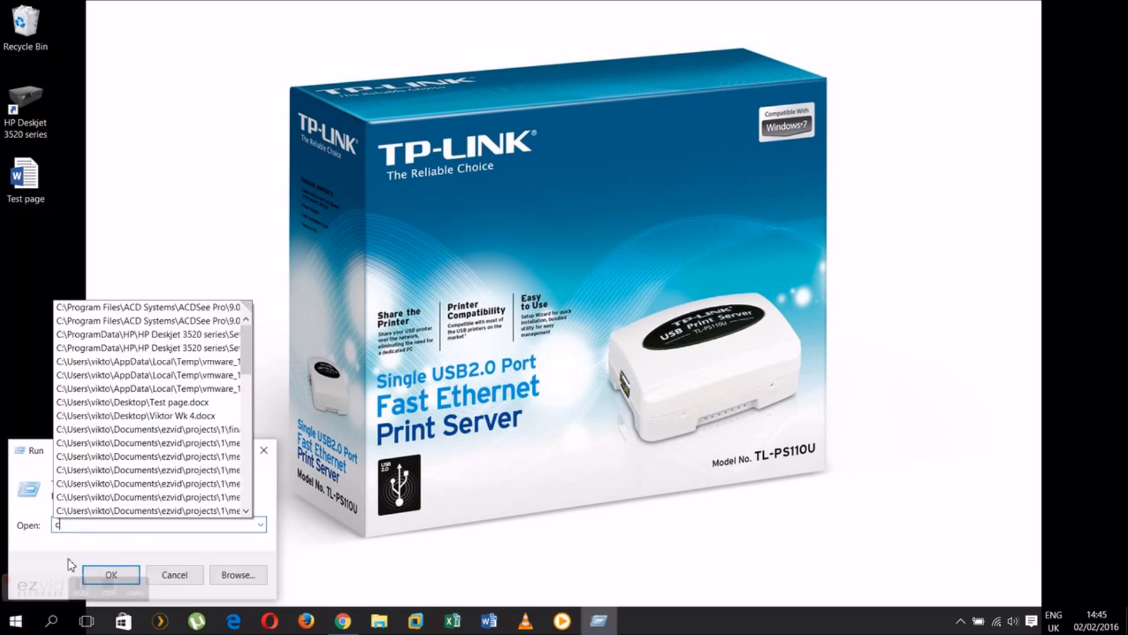
# Step: Run ipconfig in Command Prompt and highlight the Wi-Fi default gateway 192.168.192.1
pyautogui.write('md')
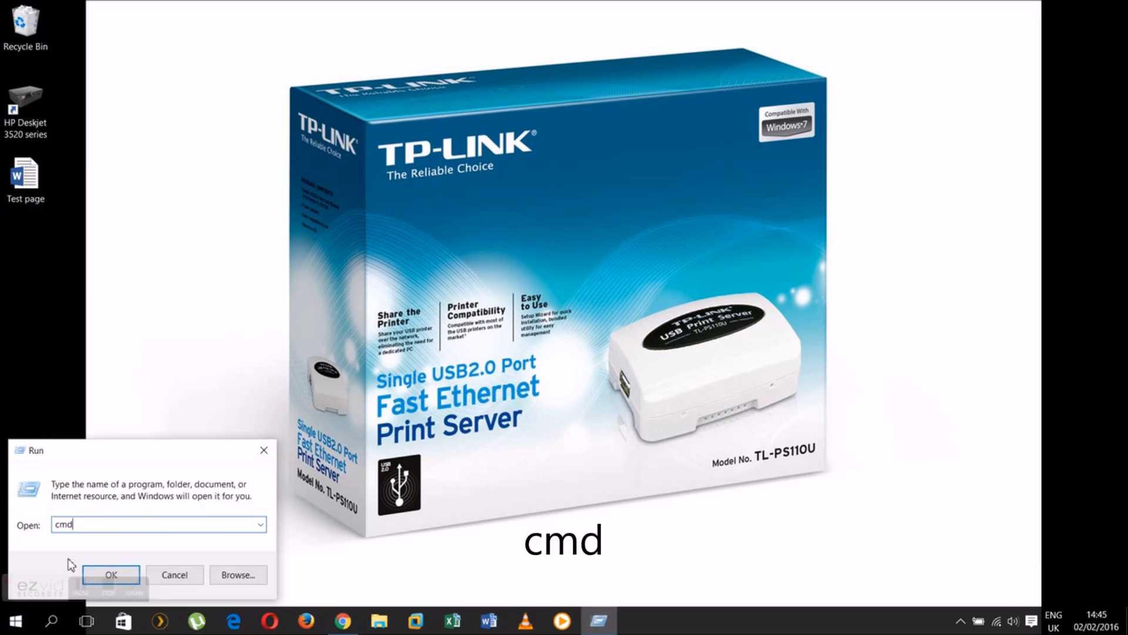
pyautogui.click(111, 574)
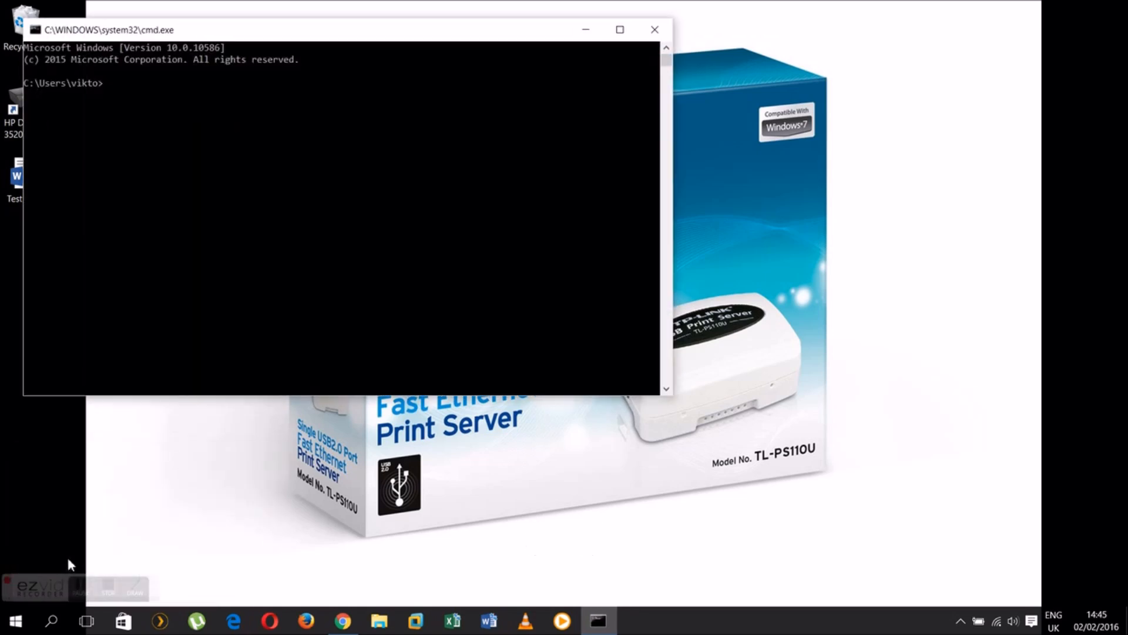
pyautogui.write('ipc')
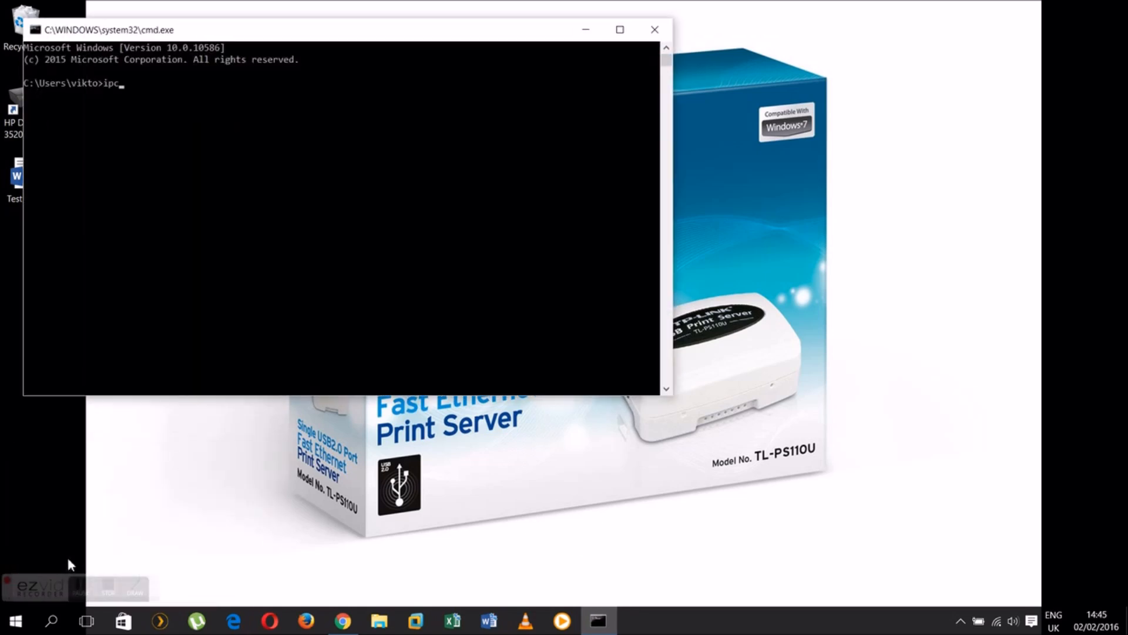
pyautogui.write('onfig')
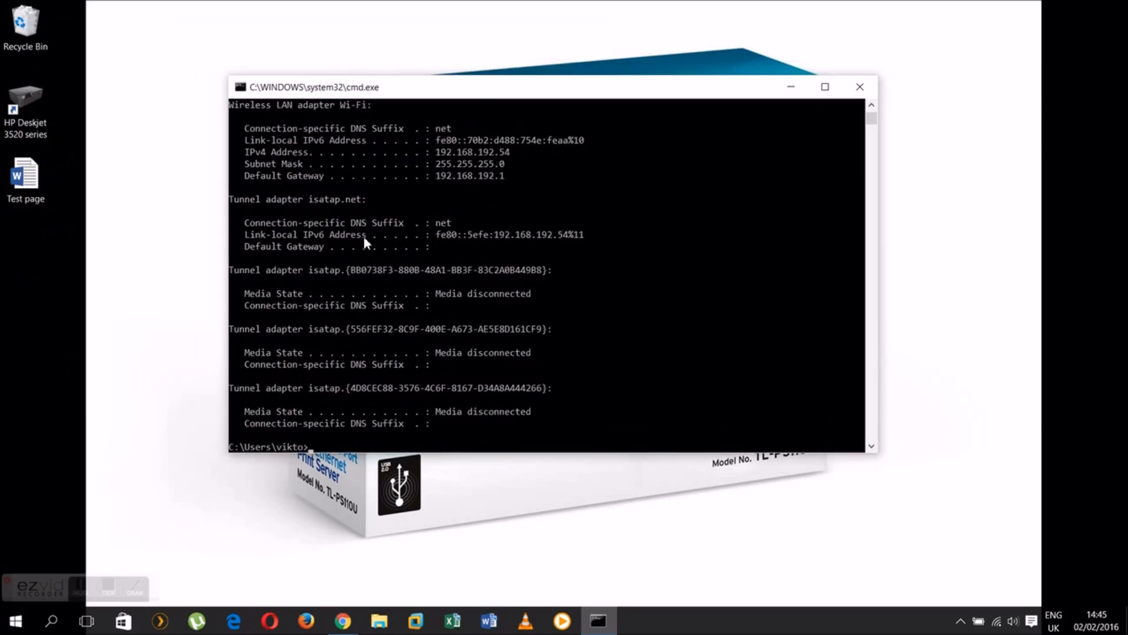
pyautogui.scroll(3)
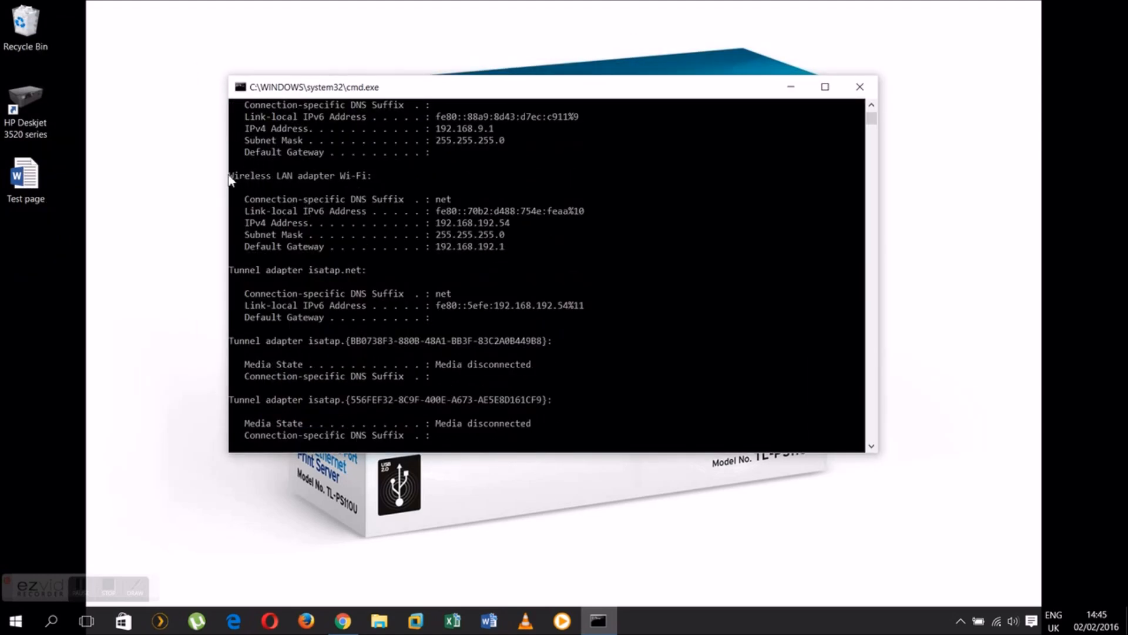
pyautogui.moveTo(231, 176); pyautogui.dragTo(372, 176)
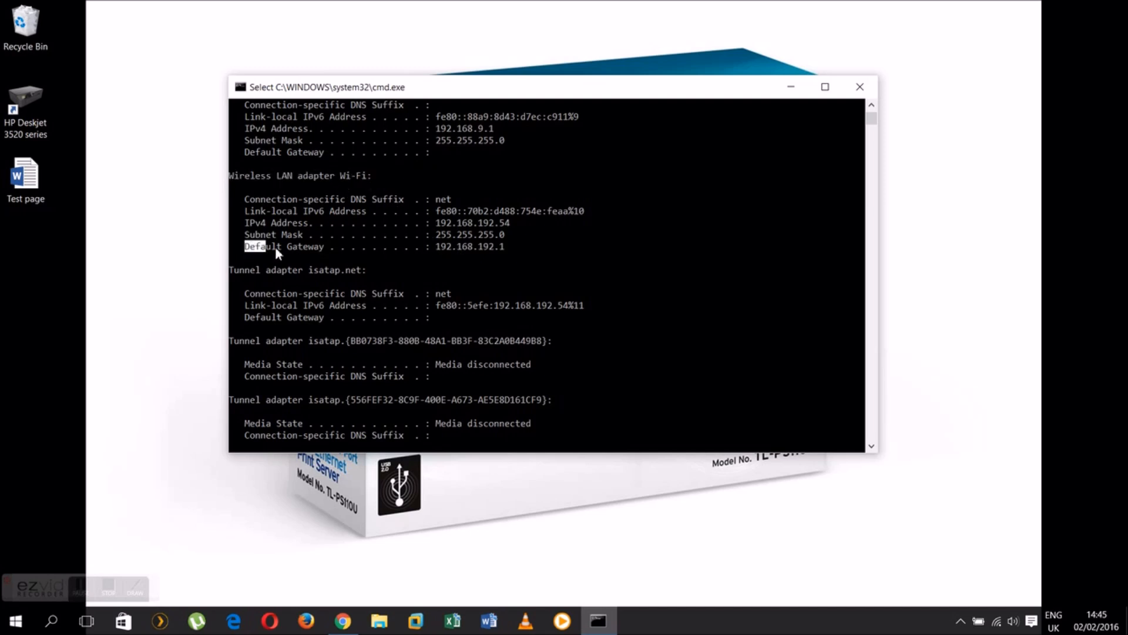
pyautogui.moveTo(244, 246); pyautogui.dragTo(511, 247)
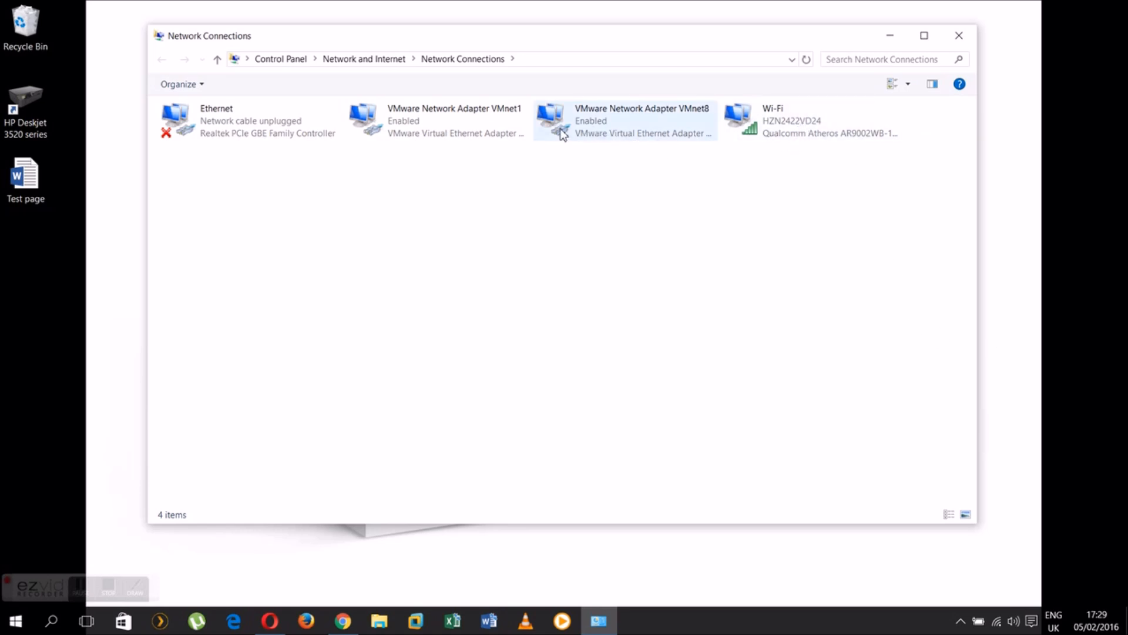
pyautogui.moveTo(748, 179)
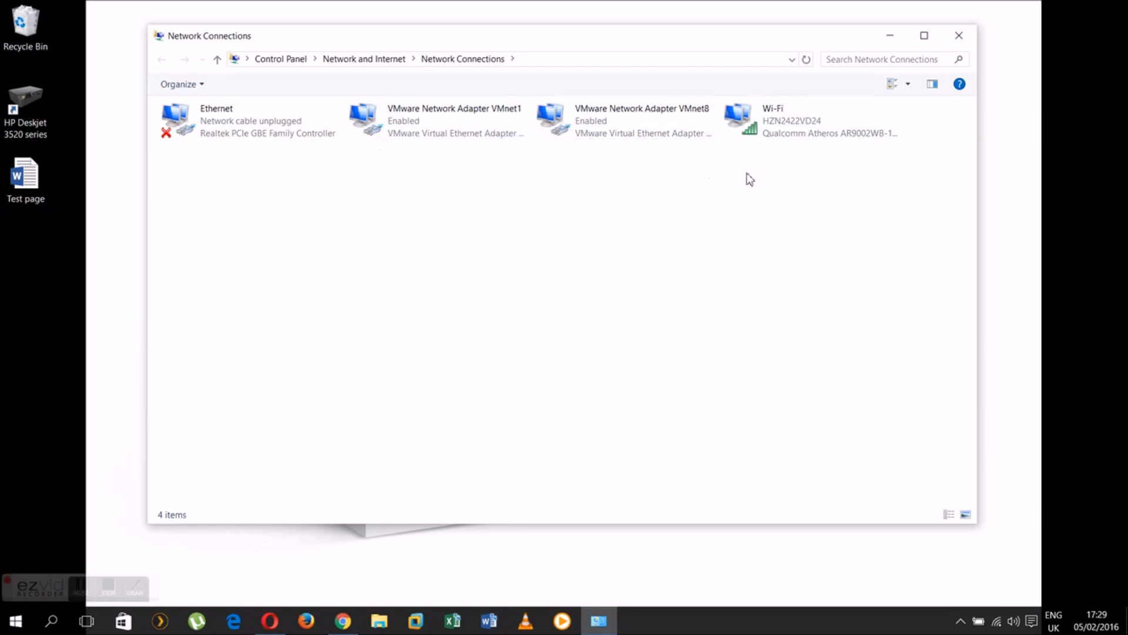
# Step: View the four adapters in Network Connections, with Ethernet showing its cable unplugged
pyautogui.click(248, 120)
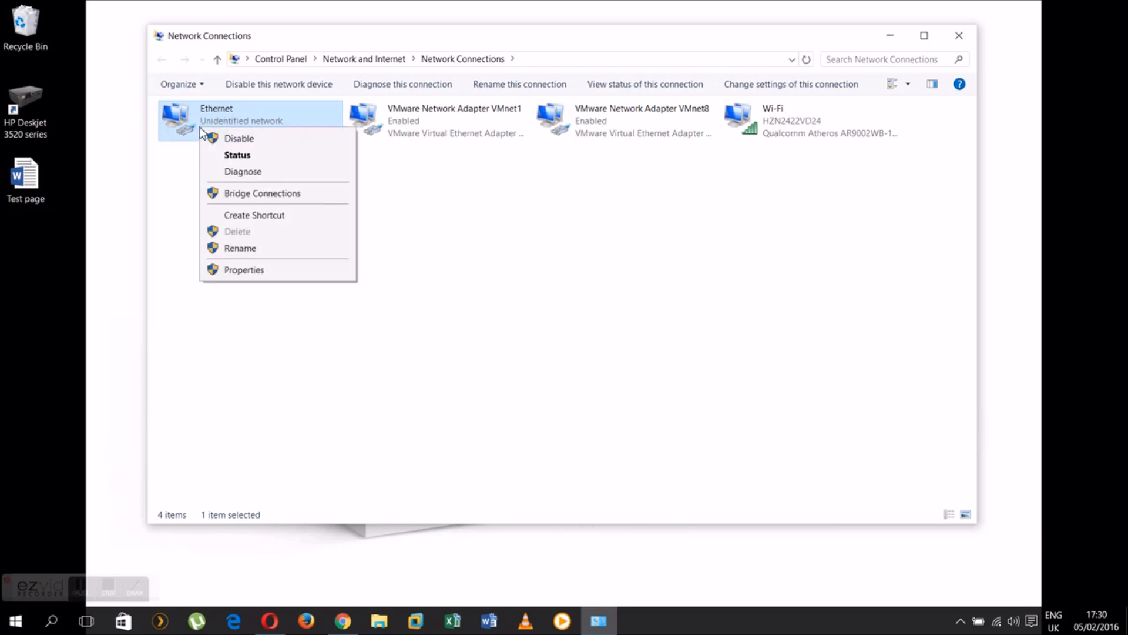
# Step: Give the Ethernet adapter the static IPv4 address 192.168.0.2 with mask 255.255.255.0
pyautogui.click(244, 269)
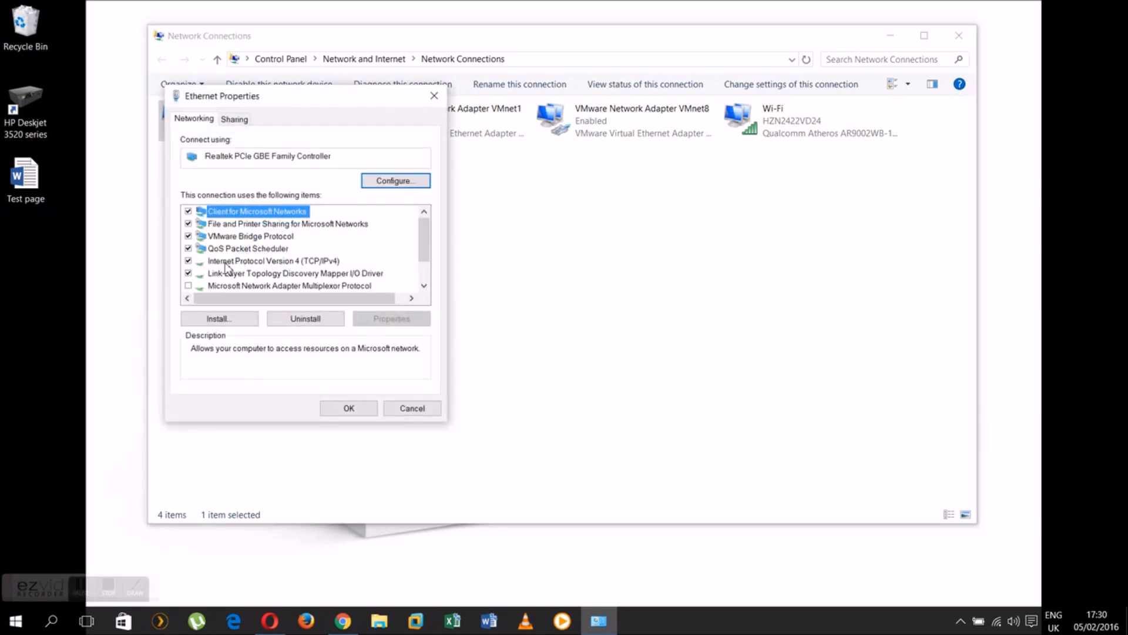
pyautogui.click(273, 260)
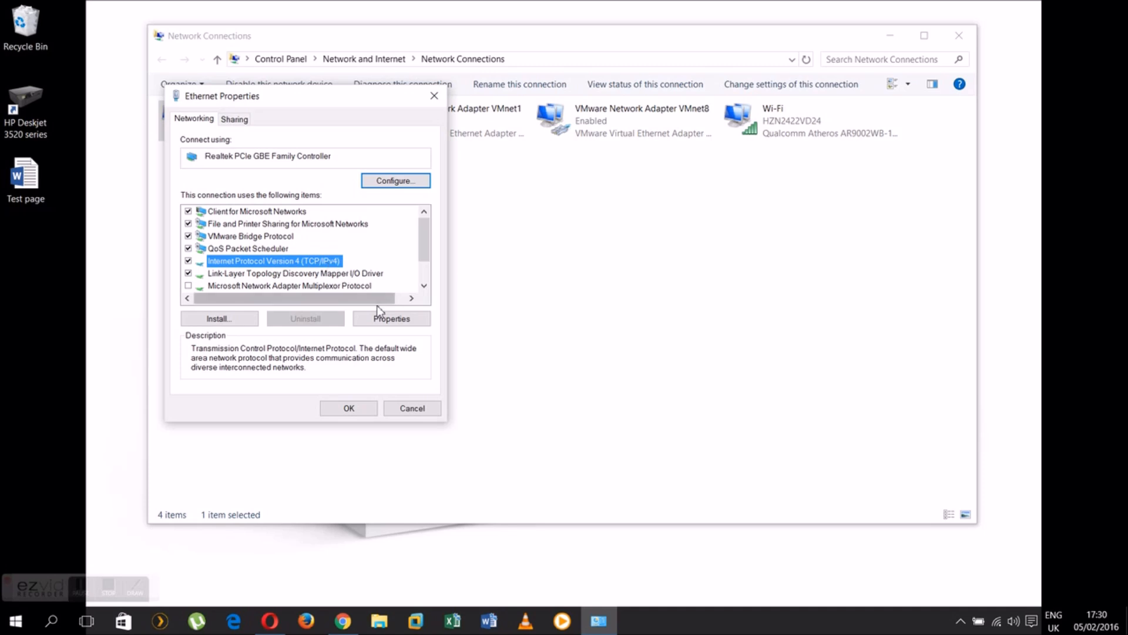
pyautogui.click(391, 318)
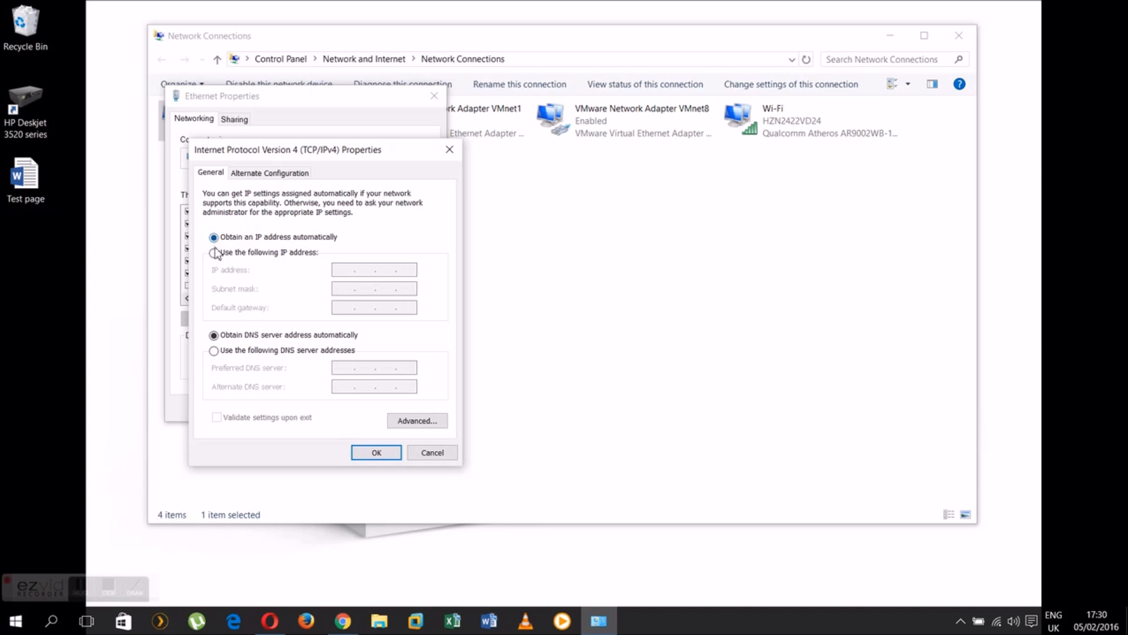
pyautogui.click(214, 252)
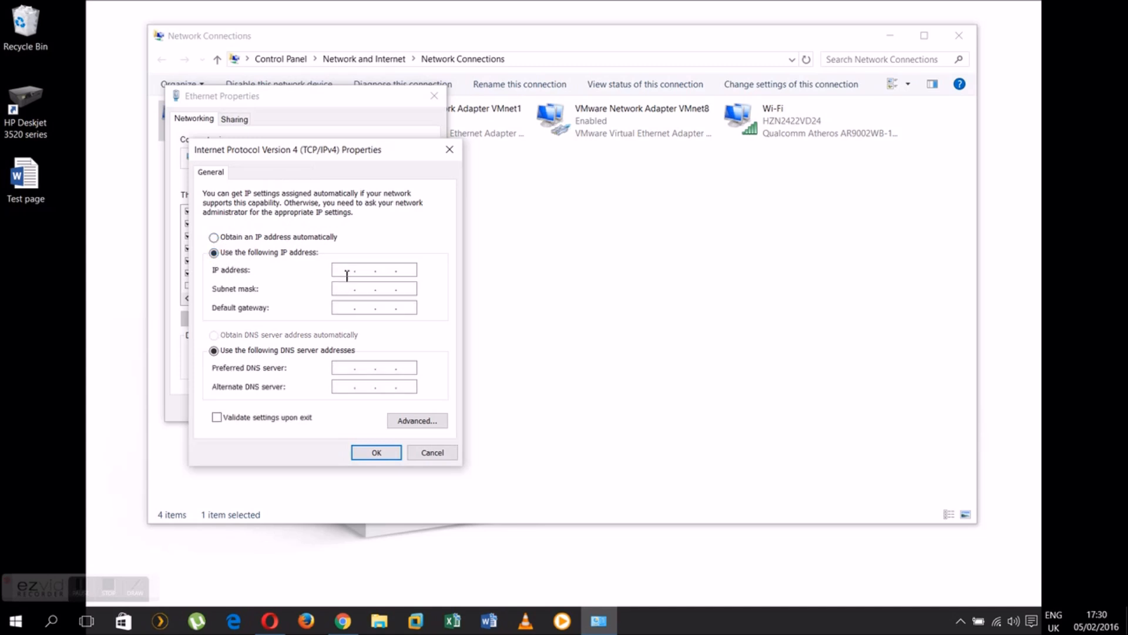
pyautogui.write('192')
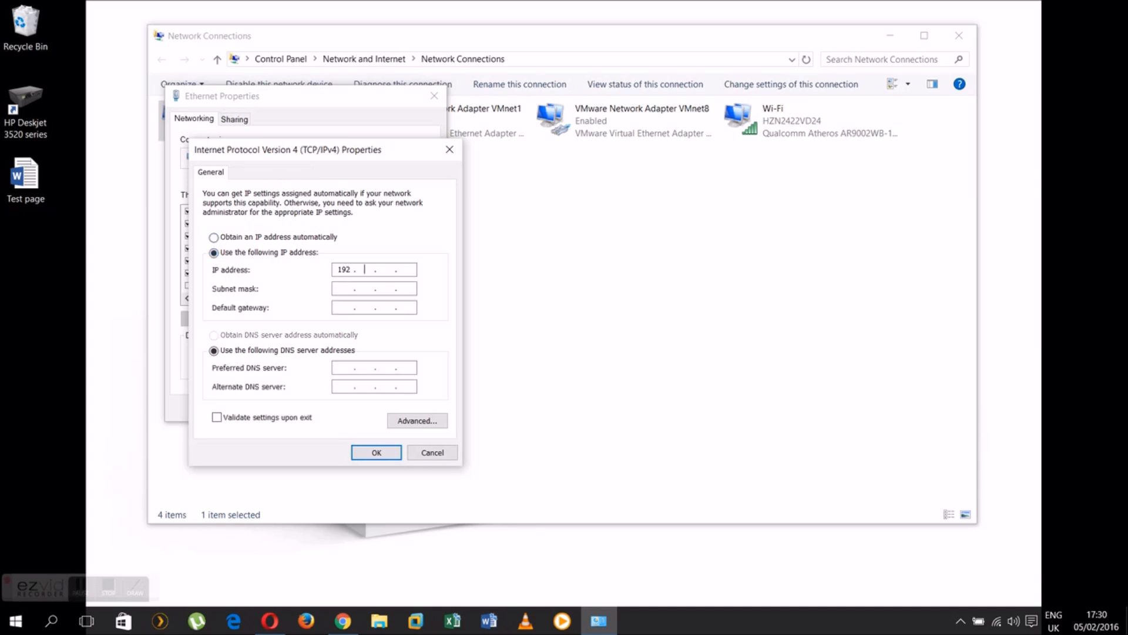
pyautogui.write('168')
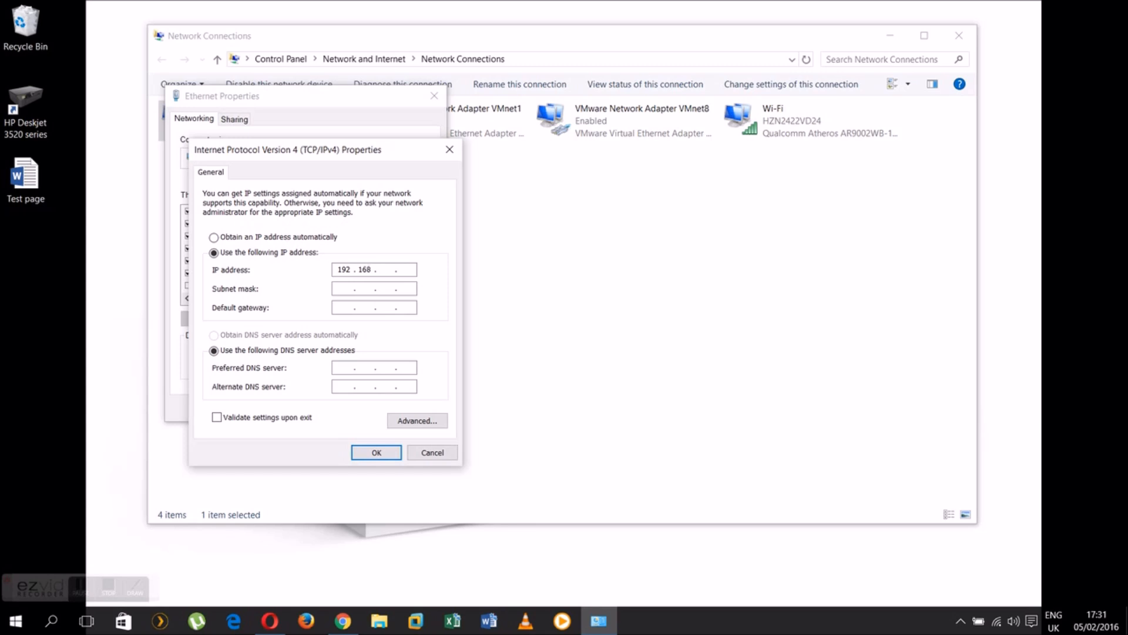
pyautogui.write('0')
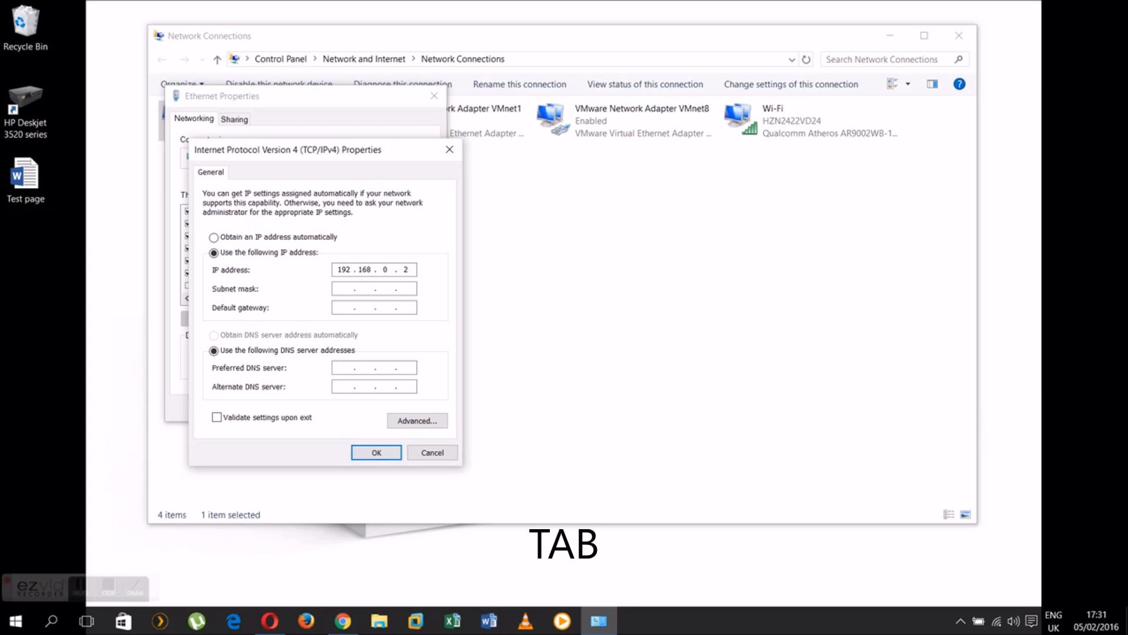
pyautogui.press('Tab')
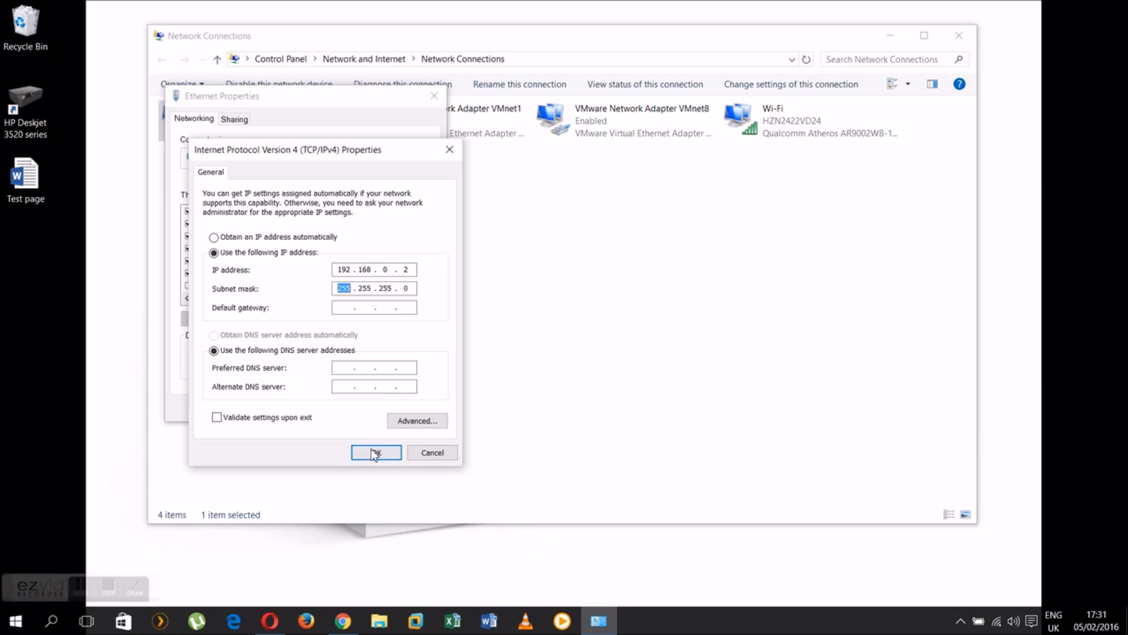
pyautogui.click(375, 452)
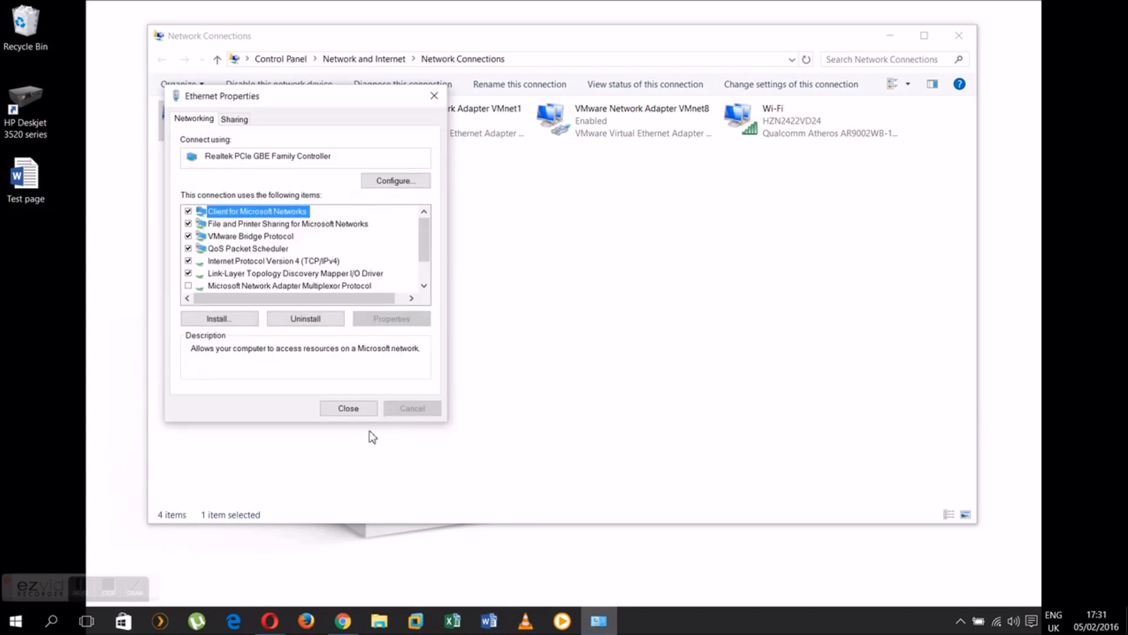
# Step: Load the TL-PS110U web UI at 192.168.0.10 in Firefox and open its Setup page
pyautogui.click(348, 408)
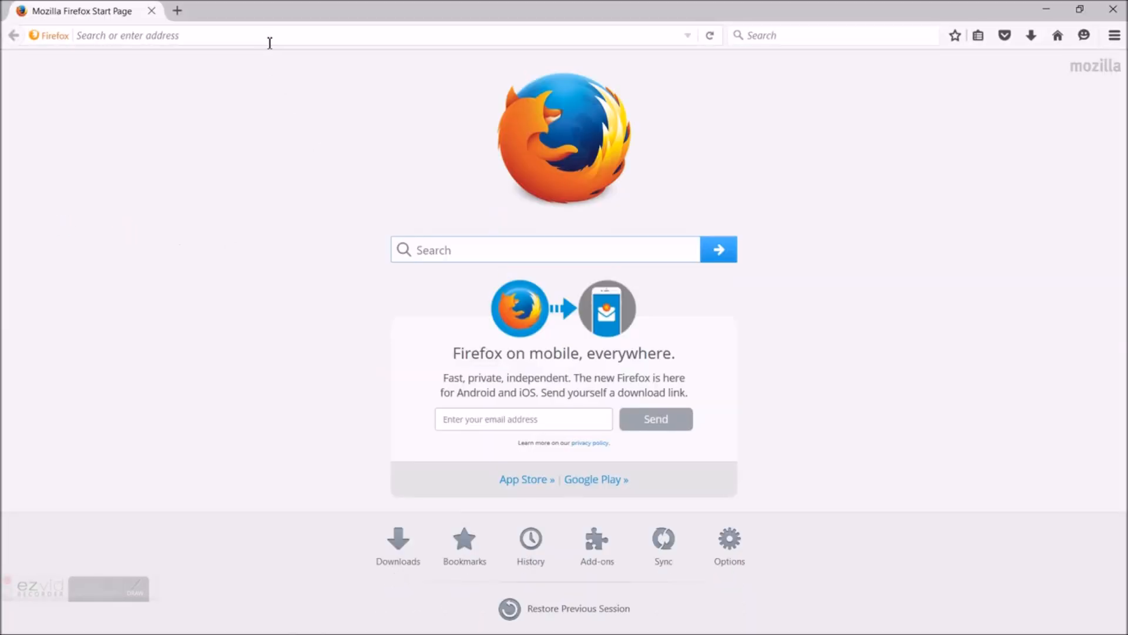
pyautogui.click(288, 34)
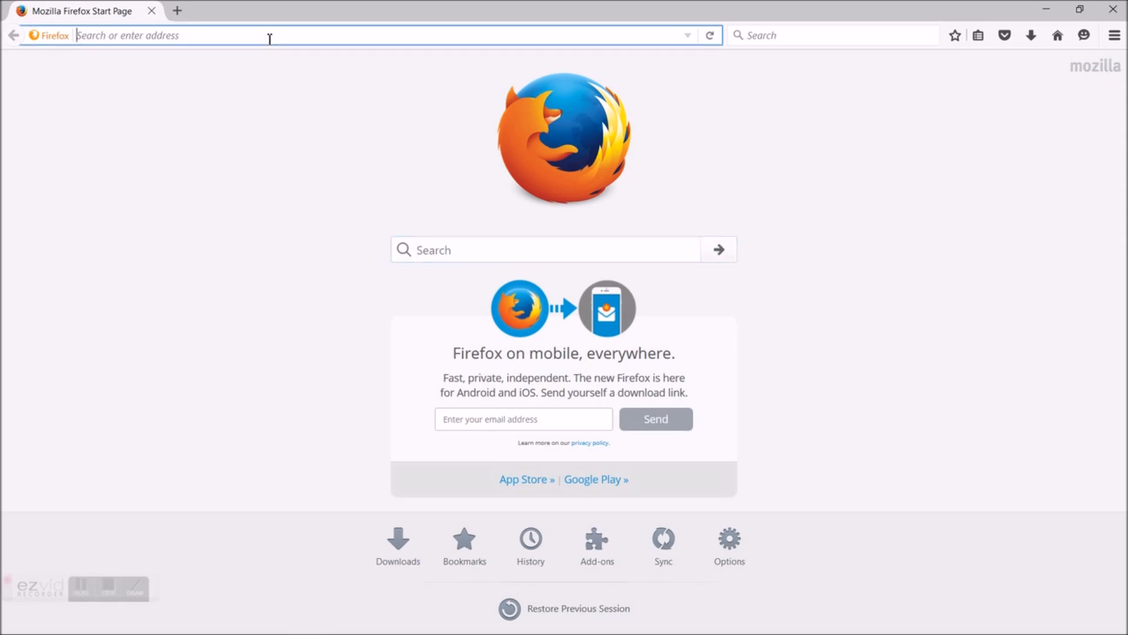
pyautogui.write('192.168.0.10/SYSTEM.HTM')
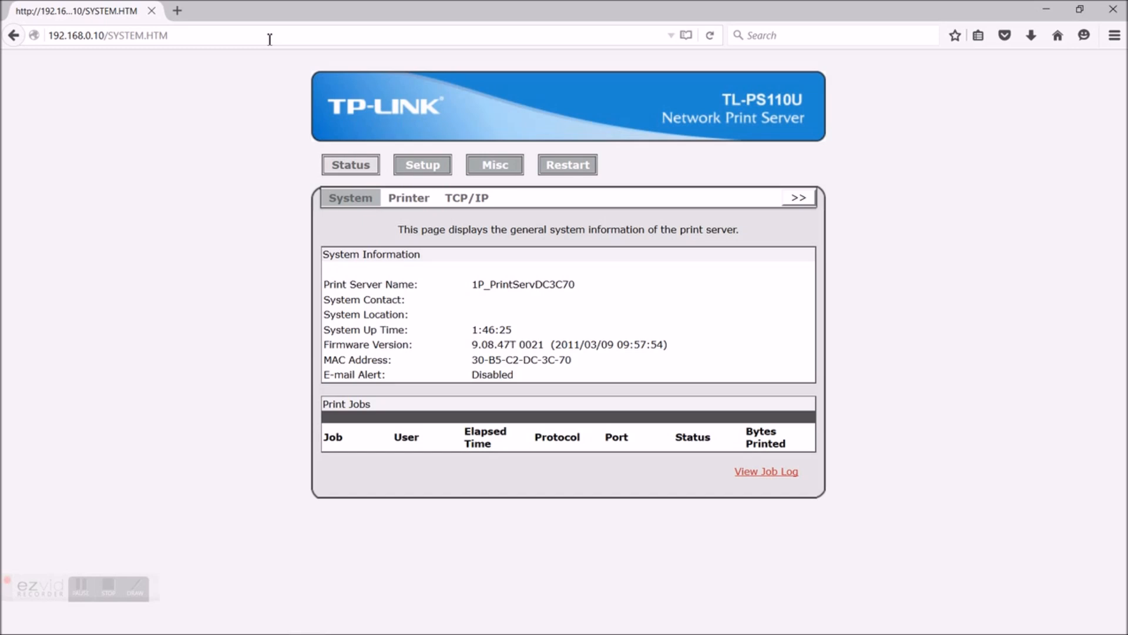
pyautogui.click(423, 165)
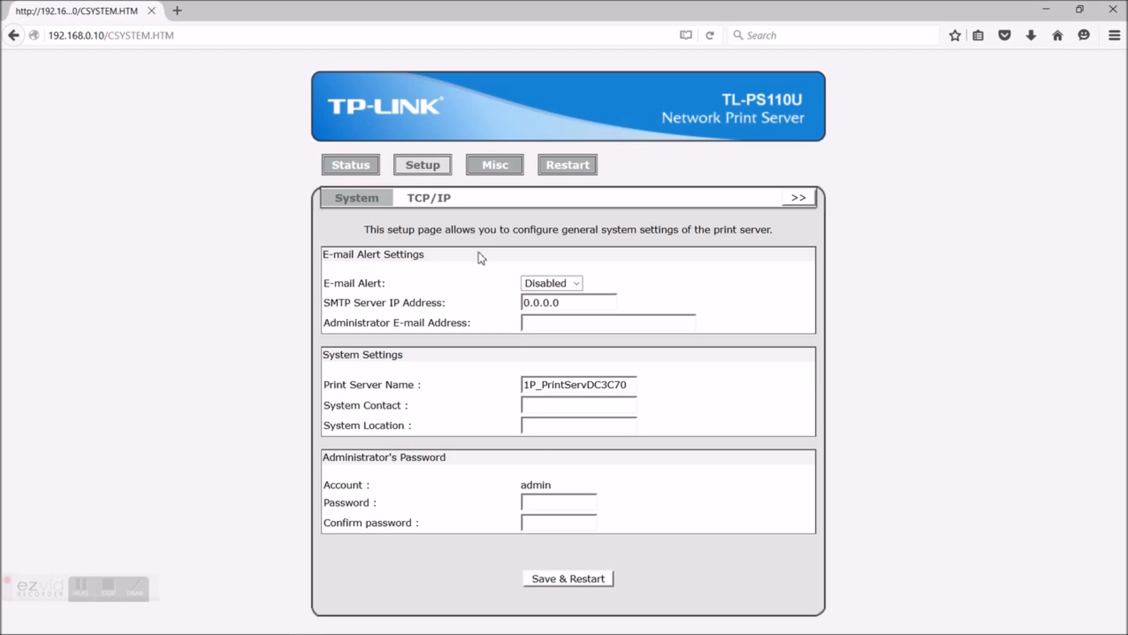
# Step: Set the print server to IP 192.168.192.3 with router 192.168.192.1, then save and restart
pyautogui.click(429, 198)
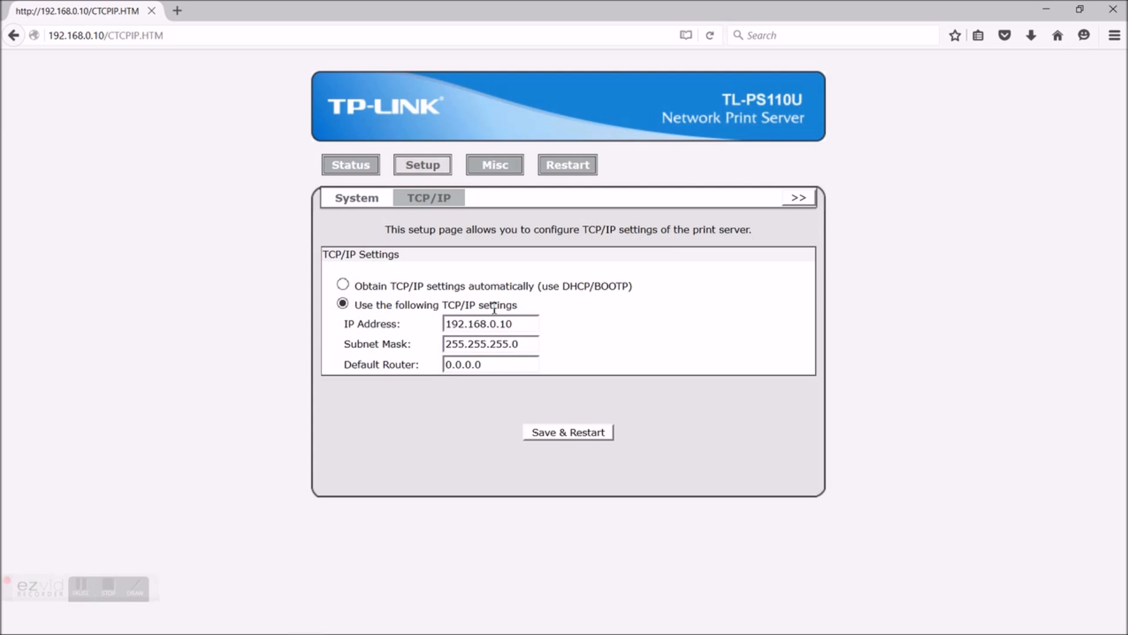
pyautogui.doubleClick(500, 323)
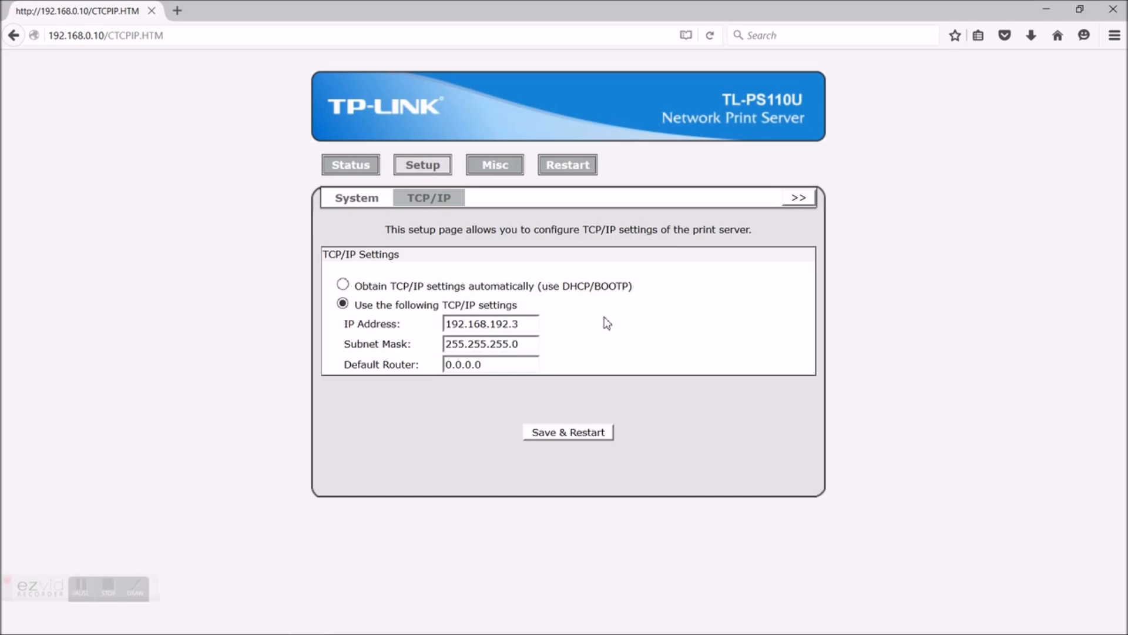
pyautogui.click(507, 323)
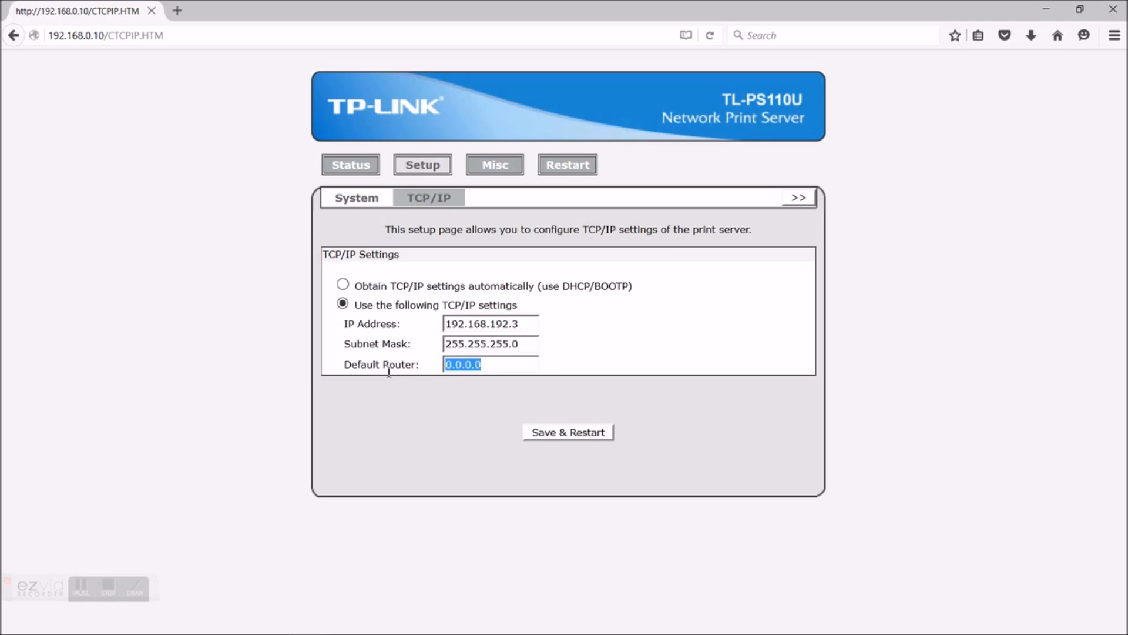
pyautogui.write('192.168.192.1')
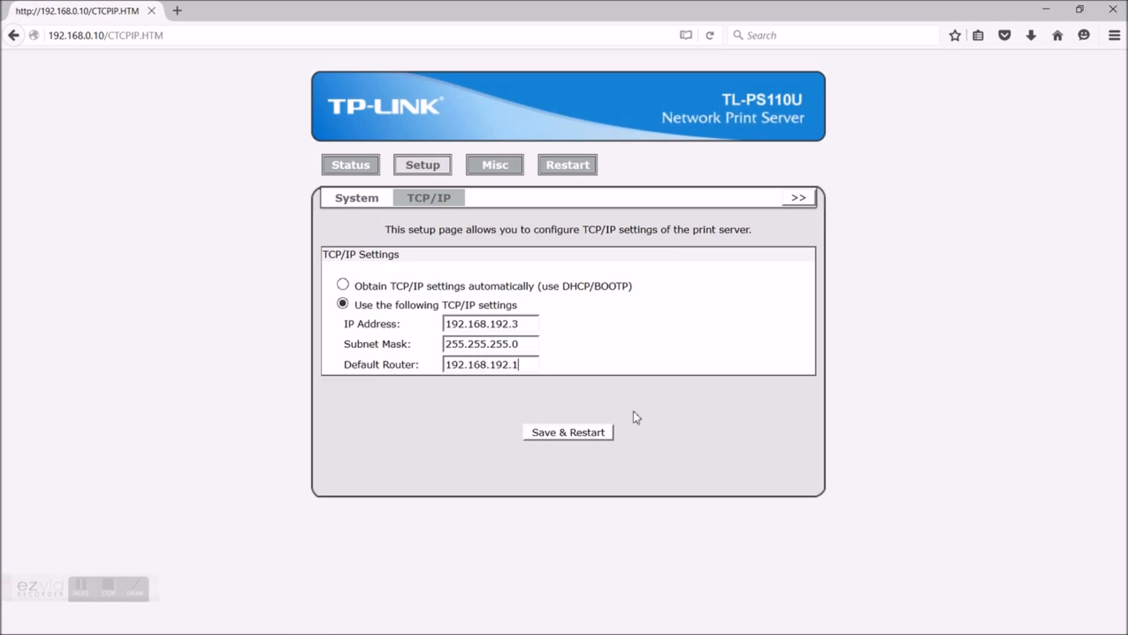
pyautogui.click(567, 432)
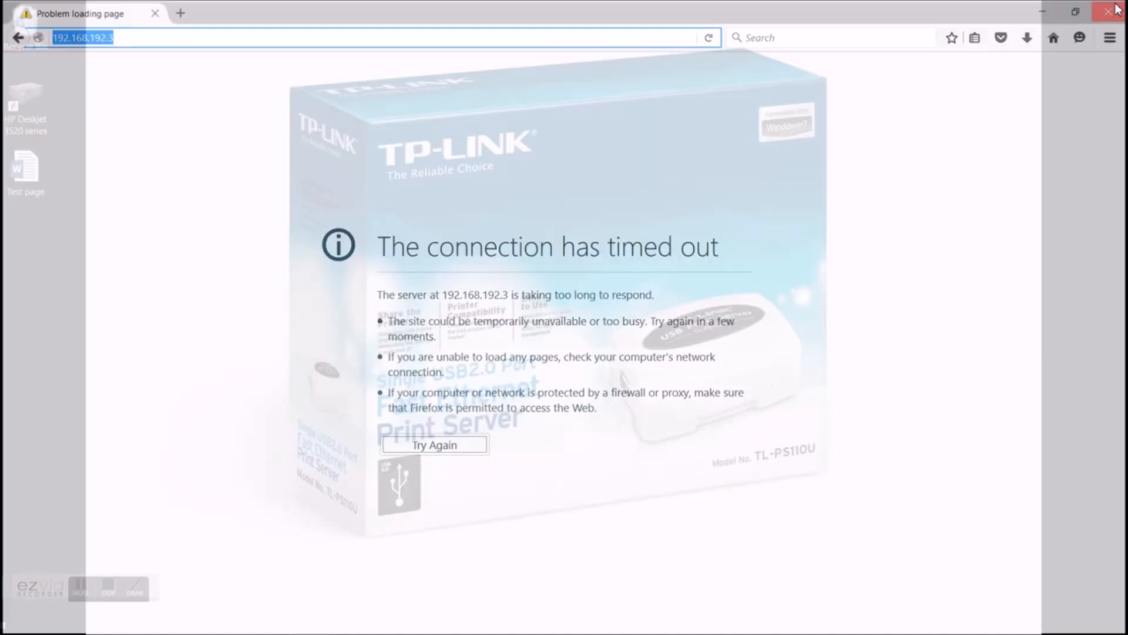
# Step: Close Firefox, open Devices and Printers with 'control printers', and select the HP Deskjet 3520 series
pyautogui.click(1113, 12)
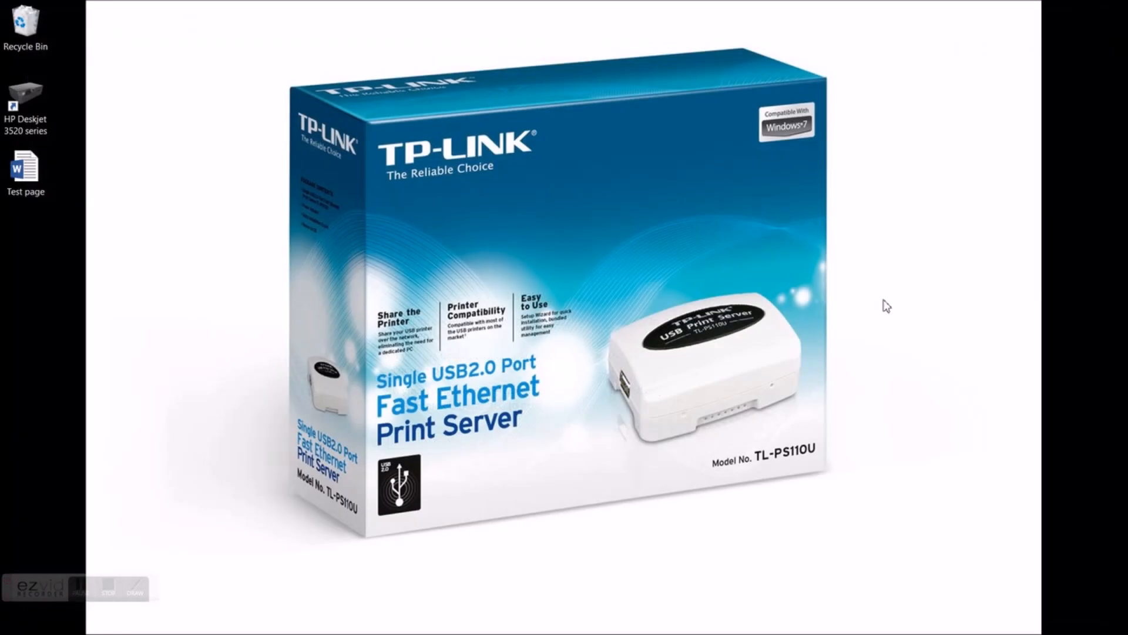
pyautogui.moveTo(843, 483)
pyautogui.write('cont')
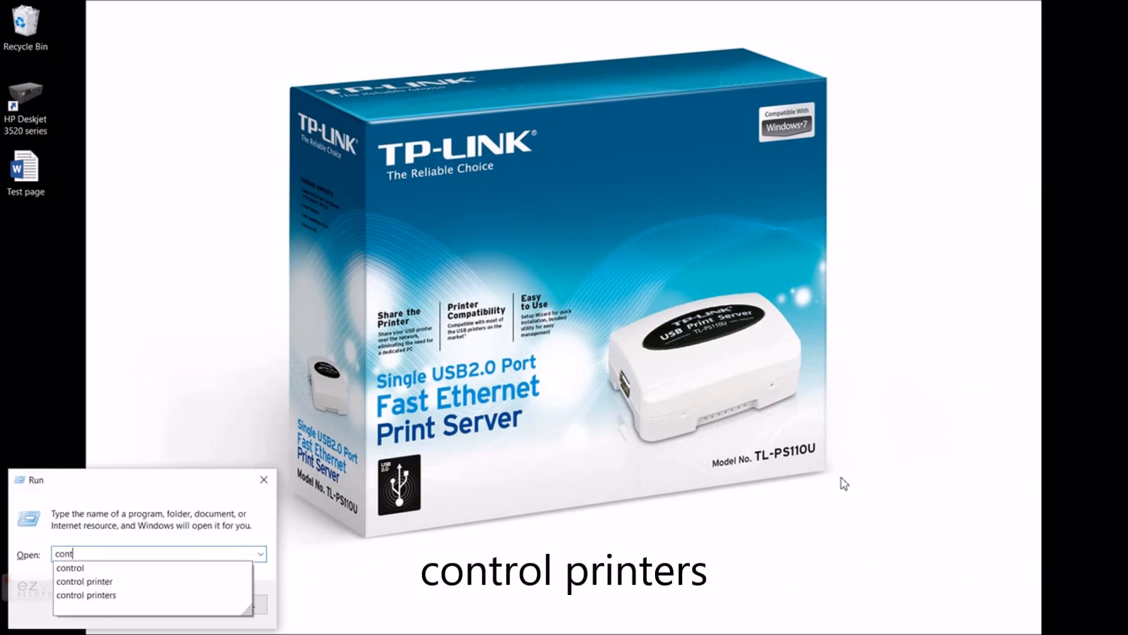
pyautogui.click(86, 594)
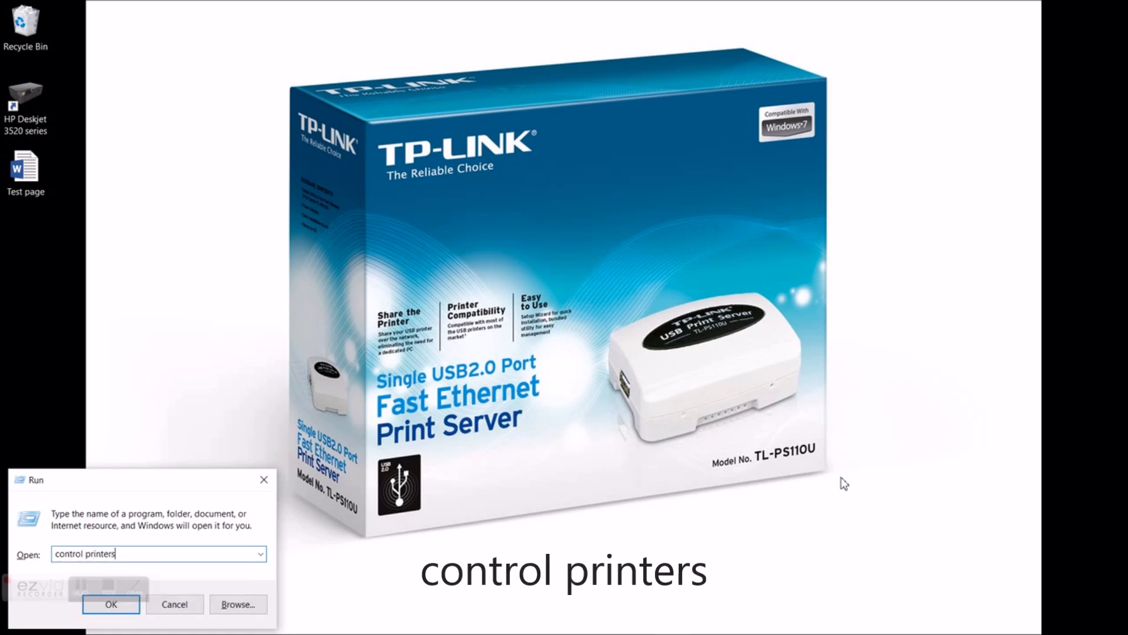
pyautogui.click(111, 604)
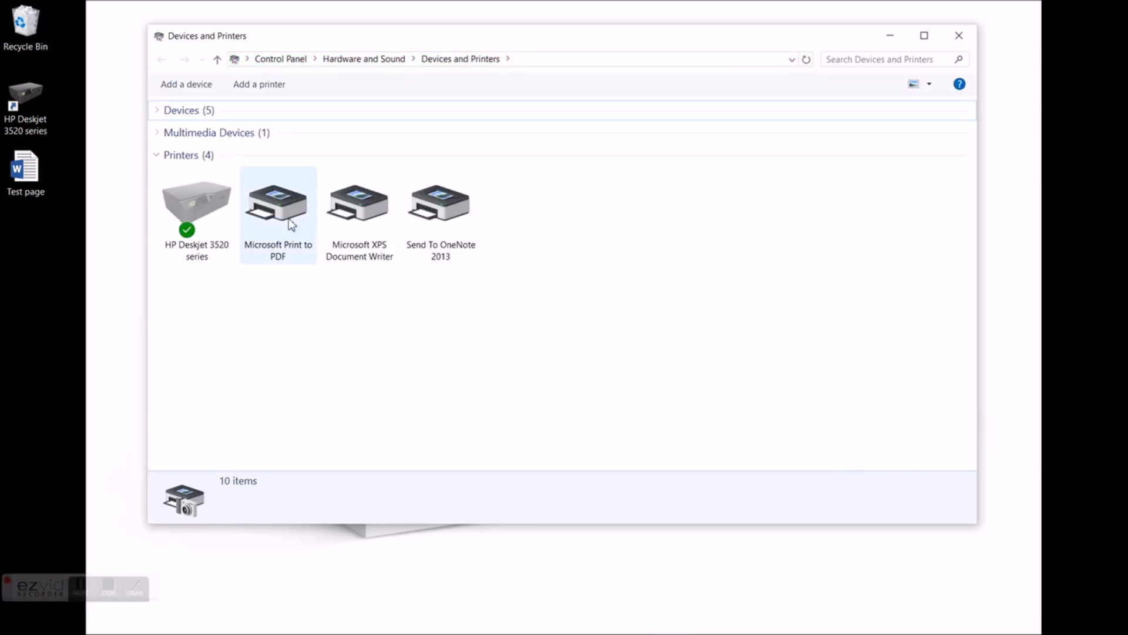
pyautogui.click(196, 205)
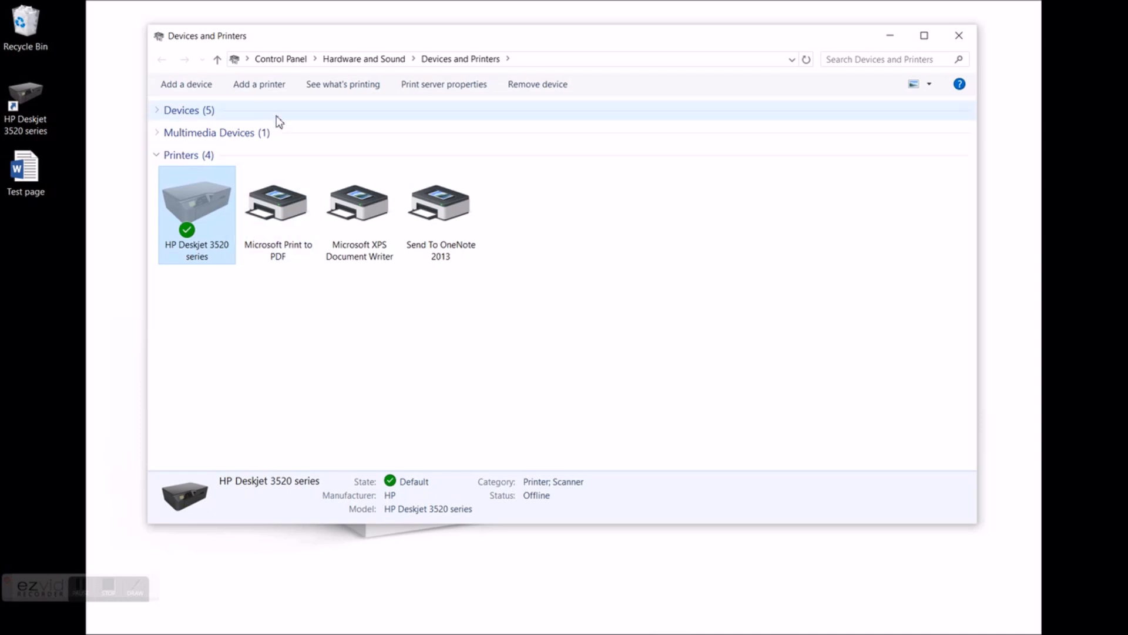
# Step: Start adding an unlisted printer manually and choose a new Standard TCP/IP Port
pyautogui.click(186, 84)
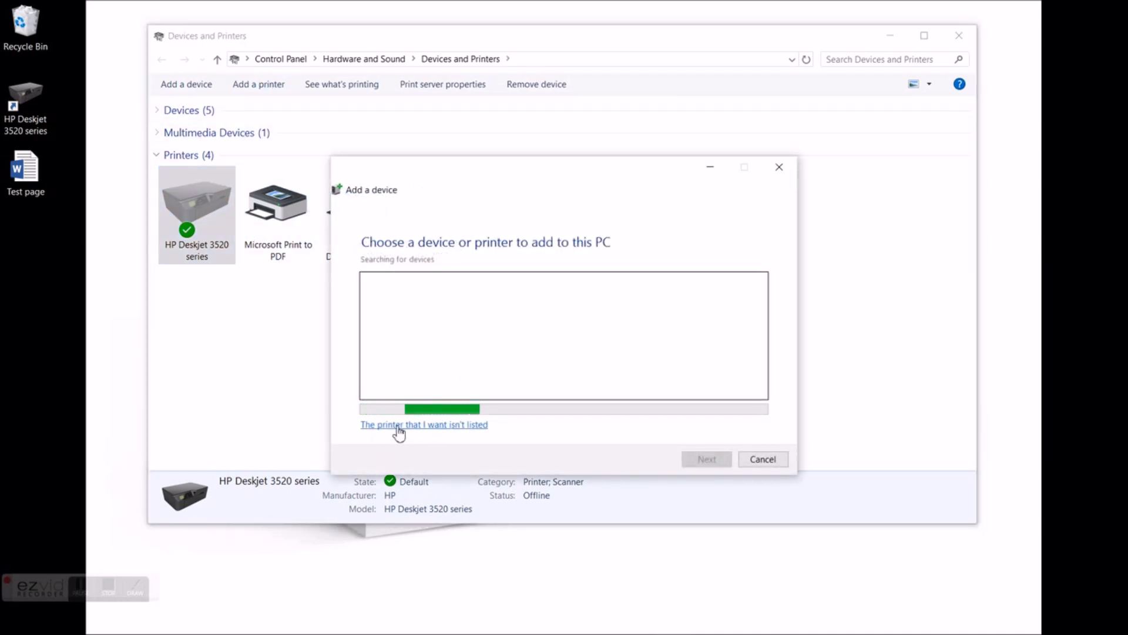
pyautogui.click(423, 424)
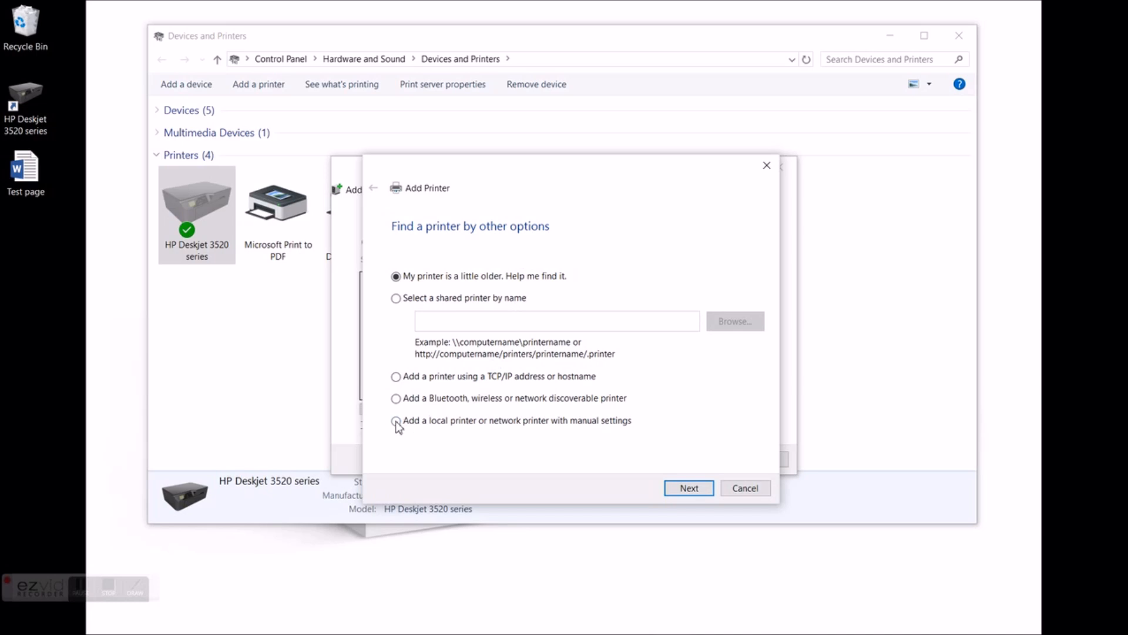
pyautogui.click(396, 420)
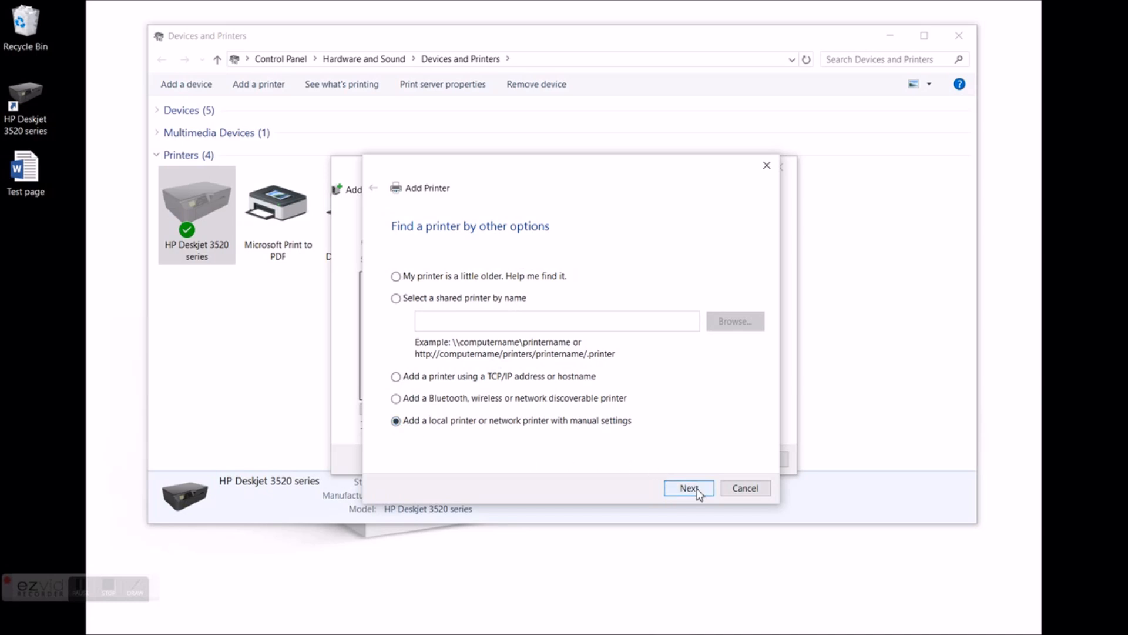
pyautogui.click(687, 488)
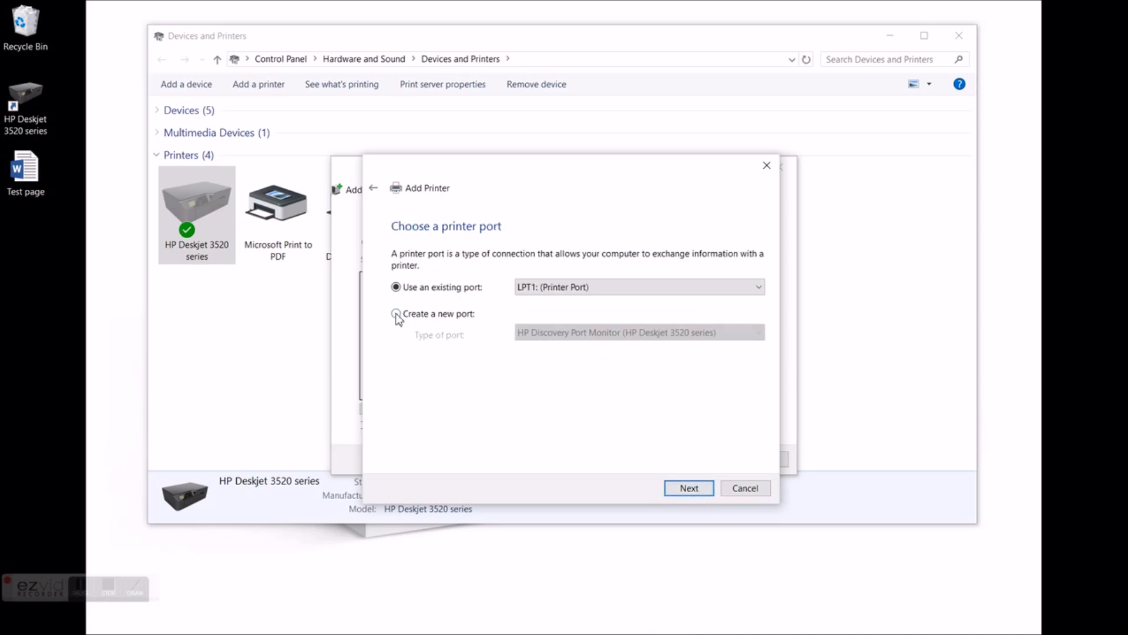
pyautogui.click(396, 313)
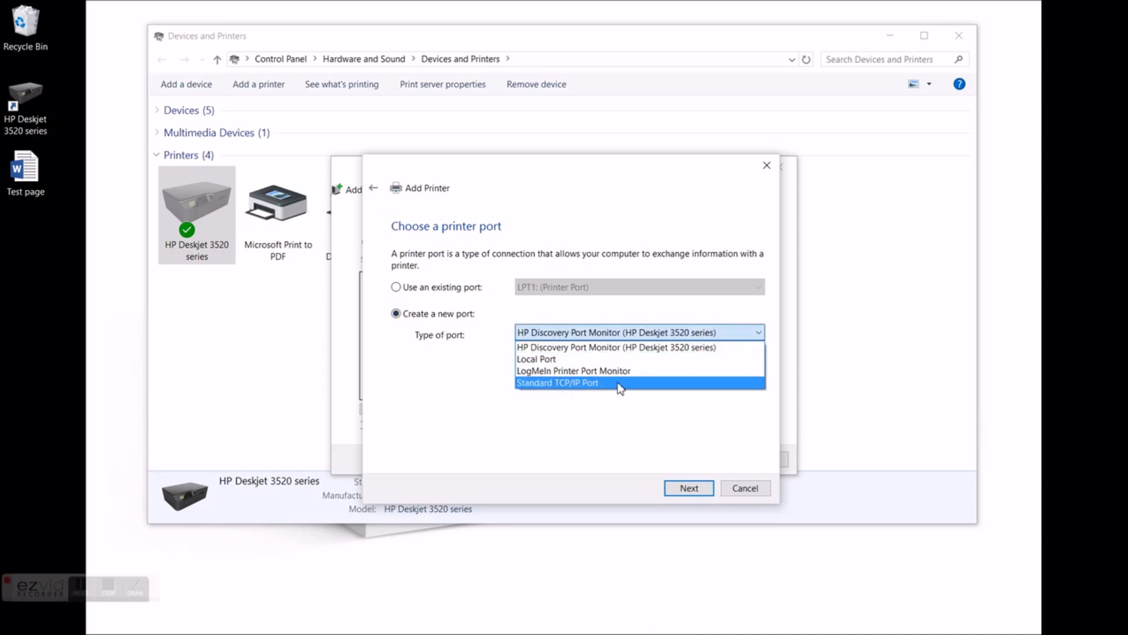
pyautogui.click(557, 382)
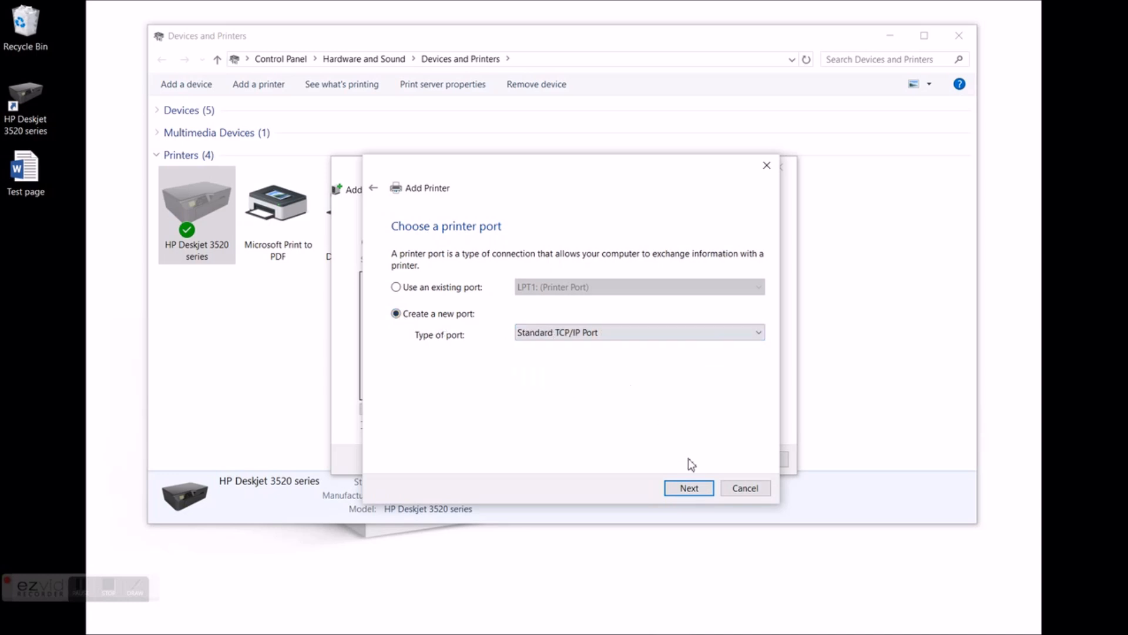
# Step: Enter printer host 192.168.192.3 with port name 192.168.192.3_PS, leaving query unchecked
pyautogui.click(688, 488)
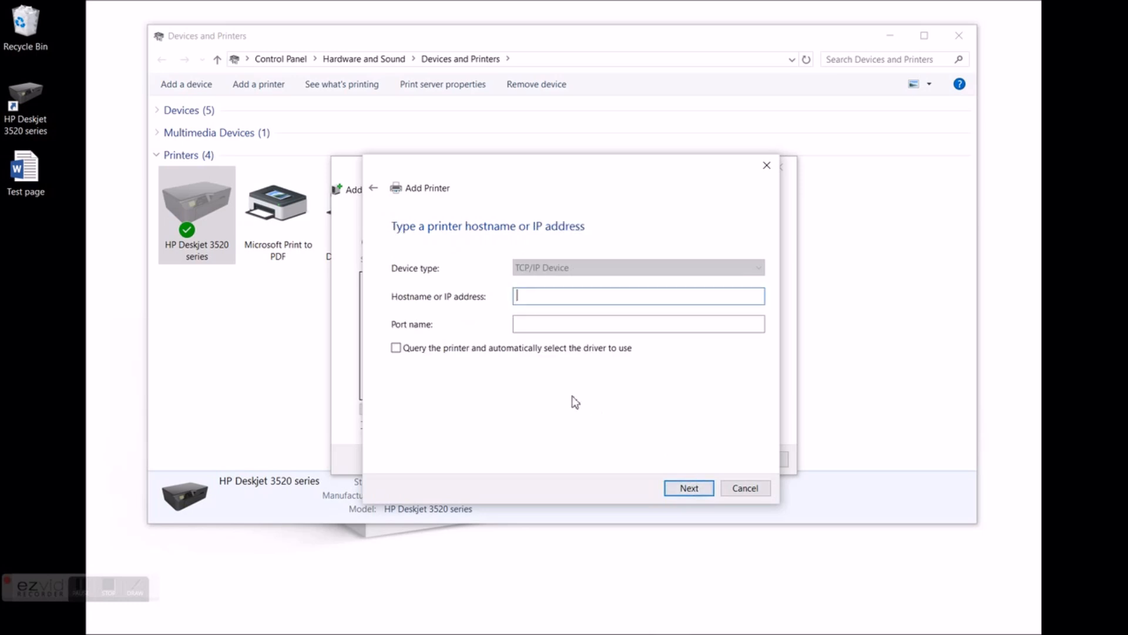
pyautogui.write('192.168.192.3')
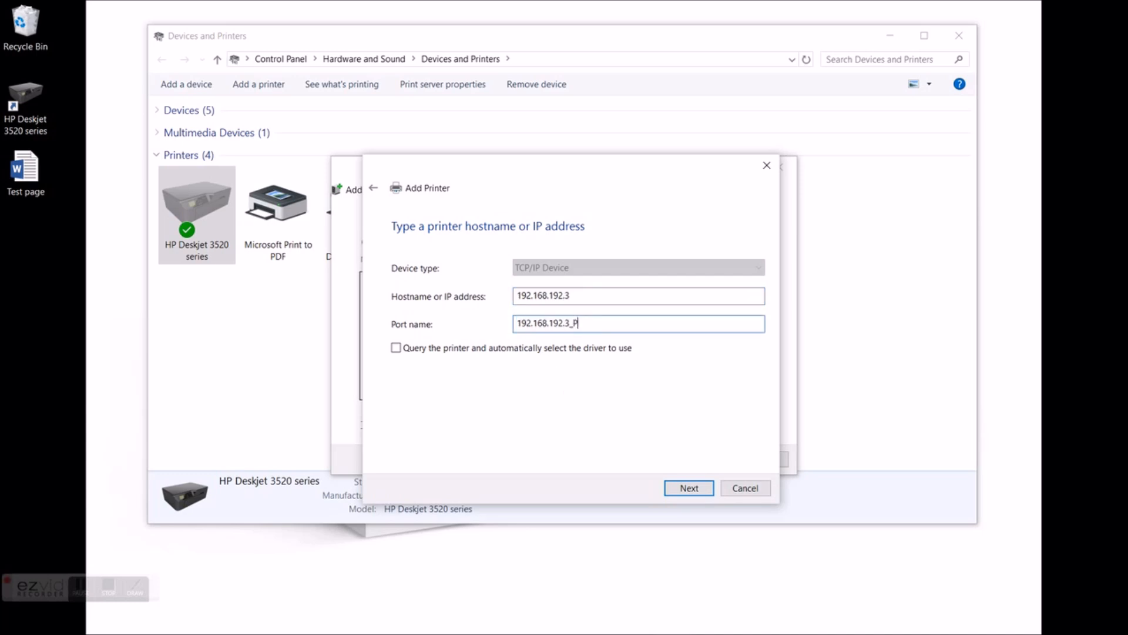
pyautogui.write('S')
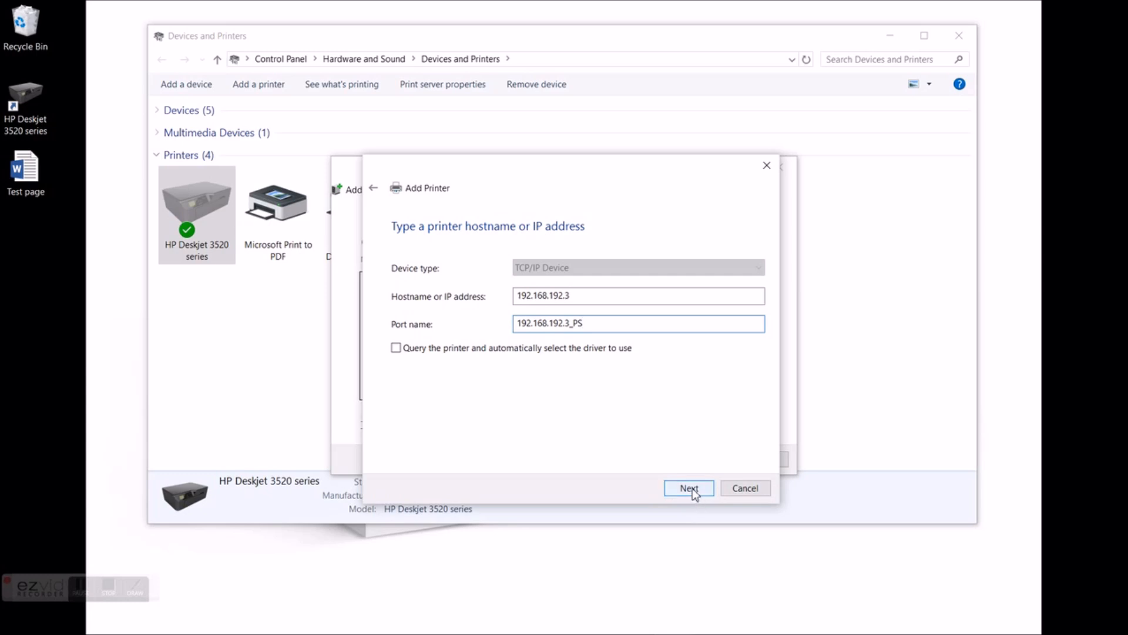
pyautogui.click(688, 488)
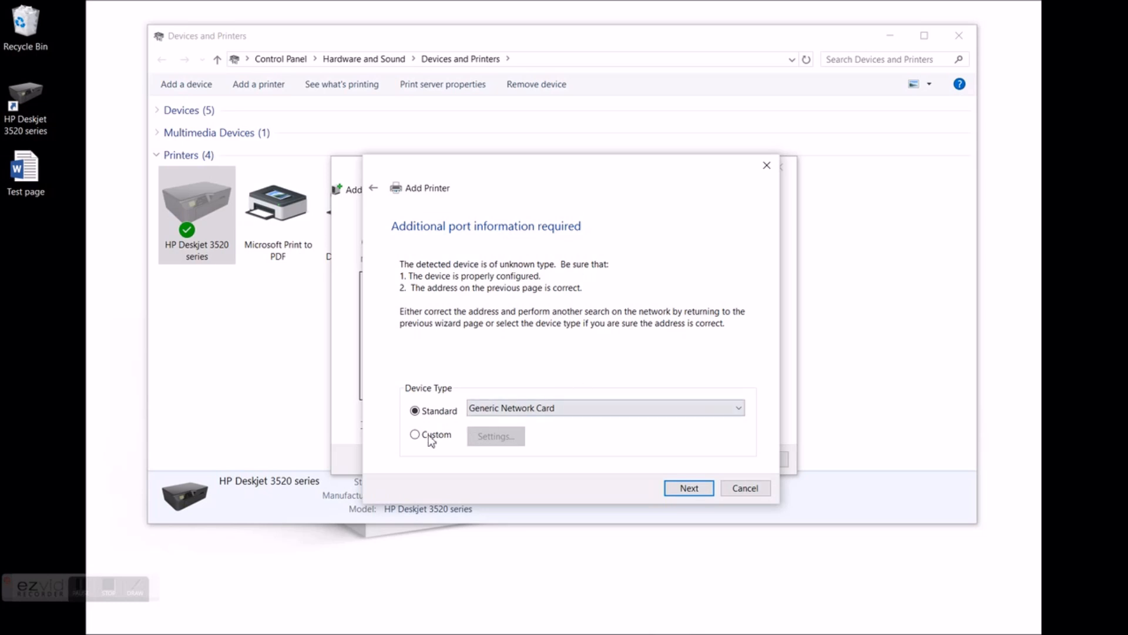
# Step: Configure the custom port to use the LPR protocol with queue name lpr1
pyautogui.click(415, 433)
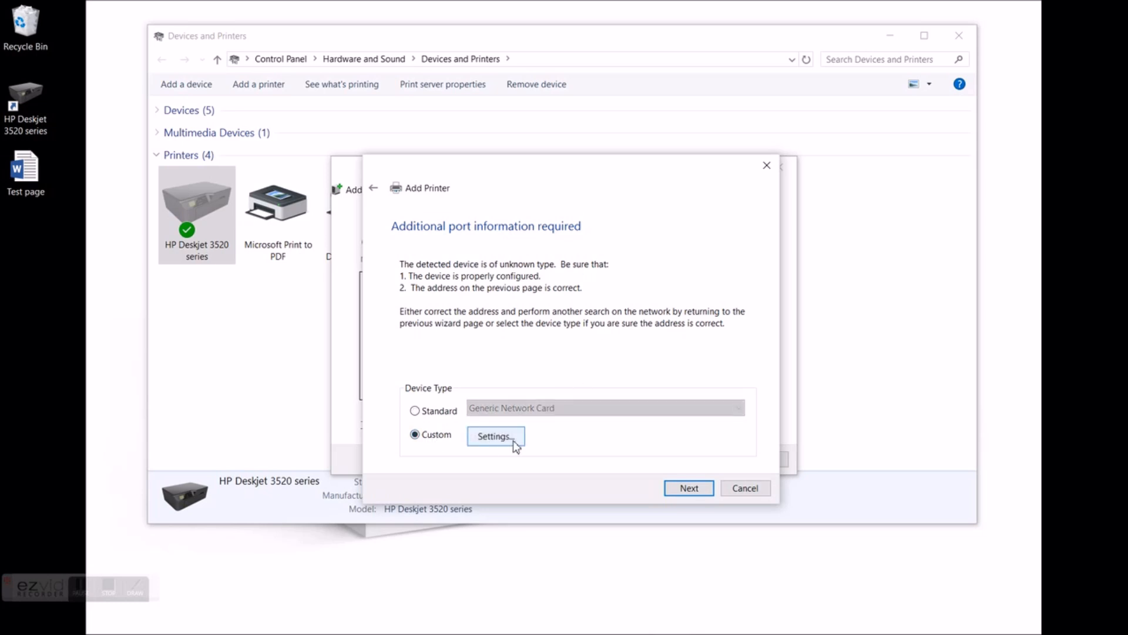
pyautogui.click(495, 436)
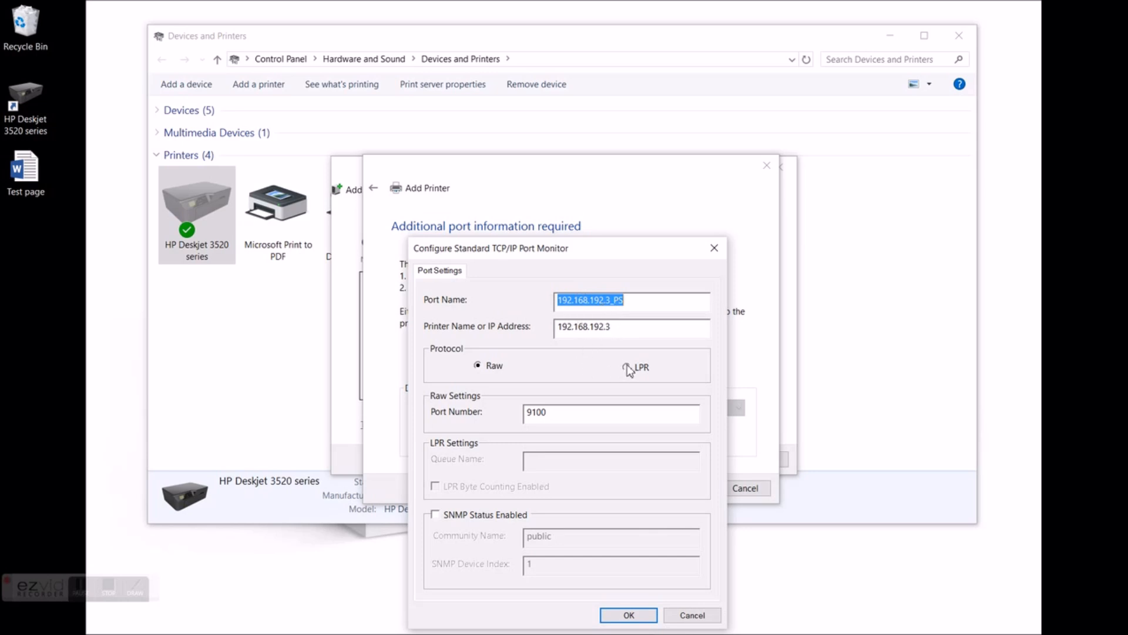
pyautogui.click(627, 366)
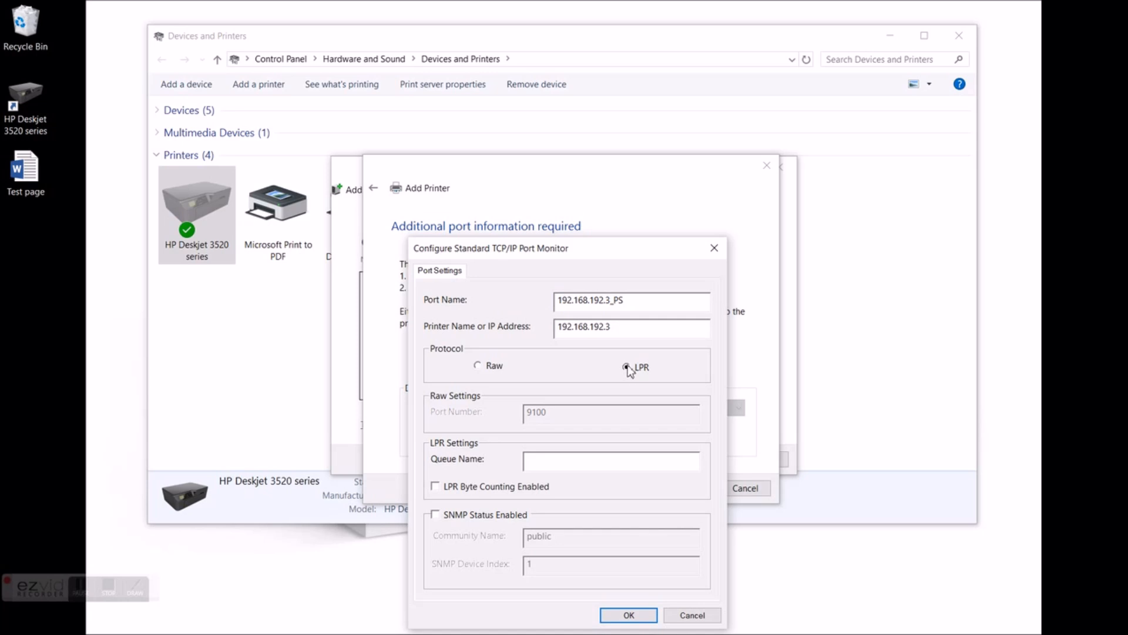
pyautogui.click(628, 366)
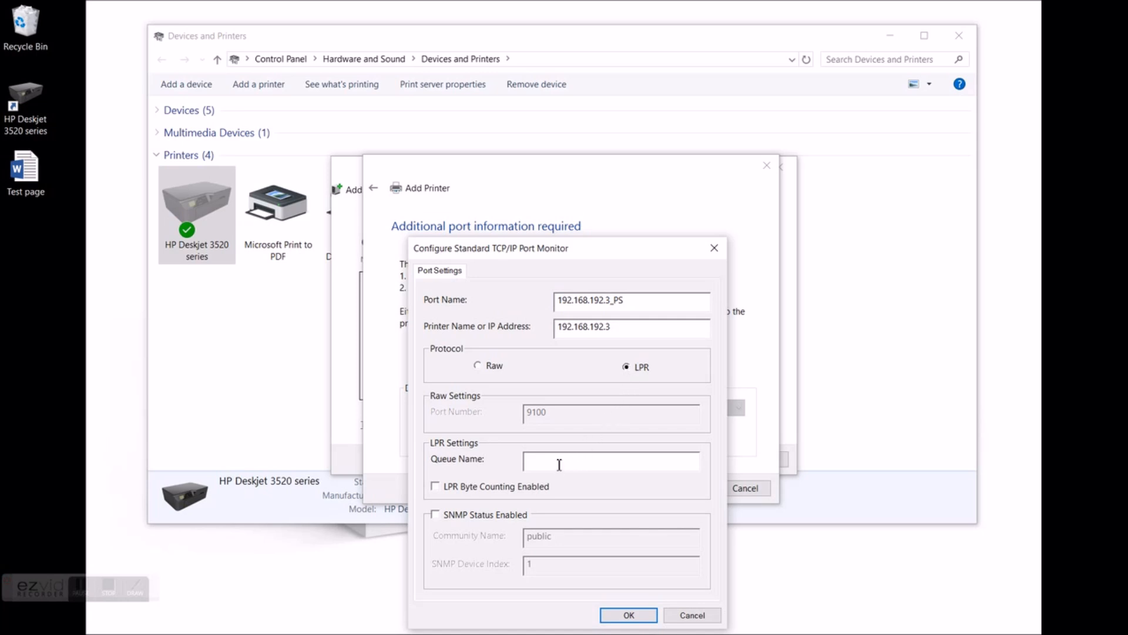
pyautogui.write('lp')
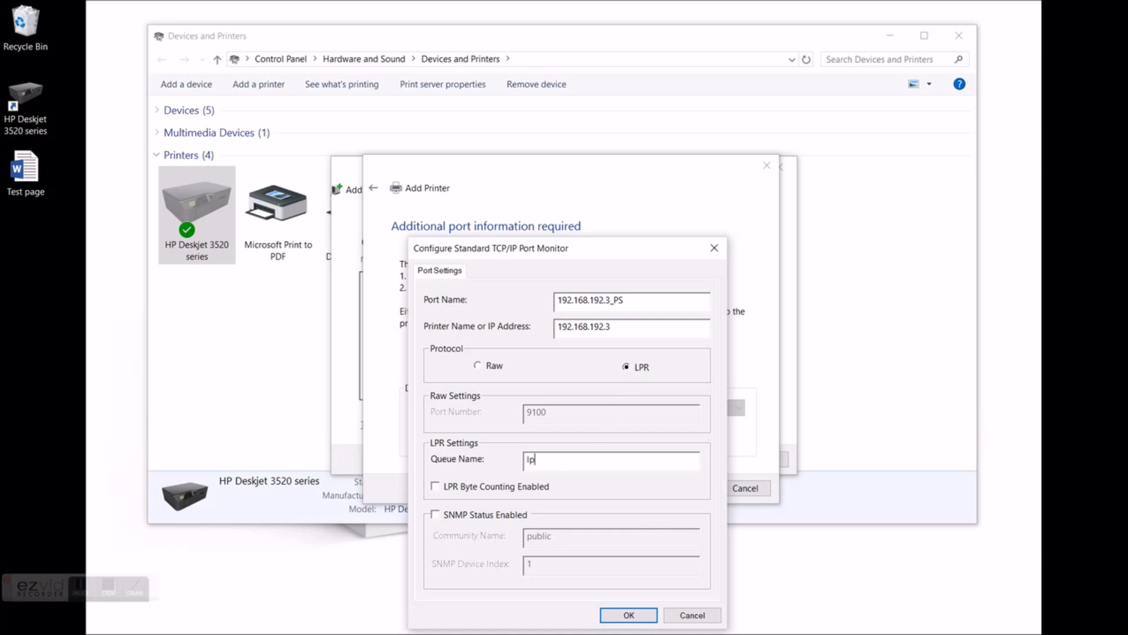
pyautogui.write('lpr1')
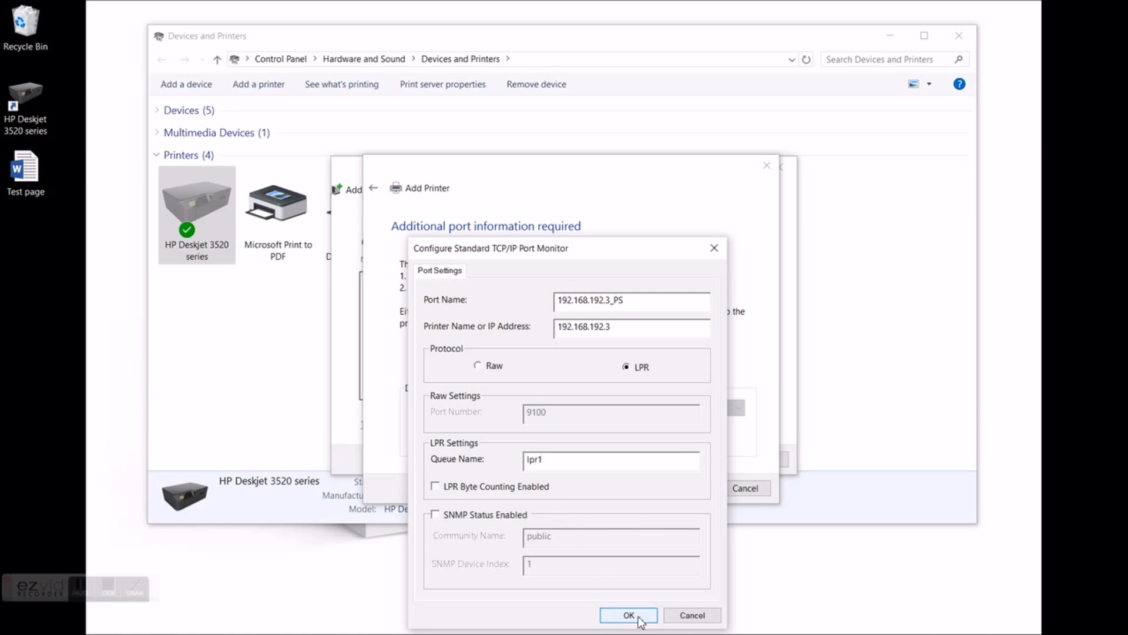
pyautogui.click(627, 614)
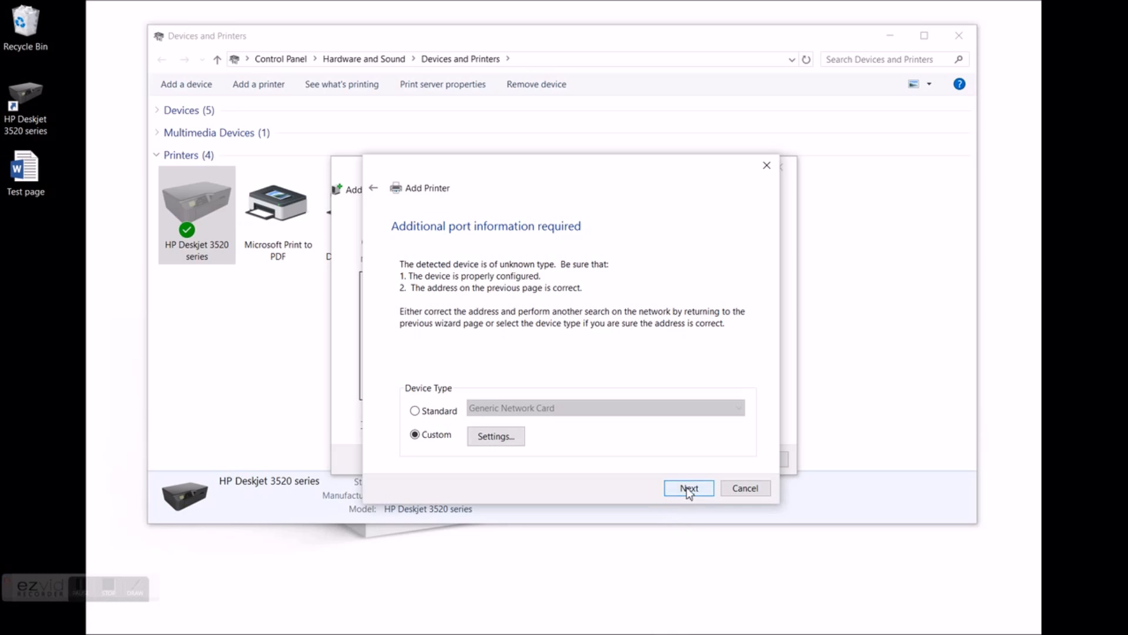
# Step: Pick manufacturer HP and the HP Deskjet 3520 series printer driver
pyautogui.click(688, 488)
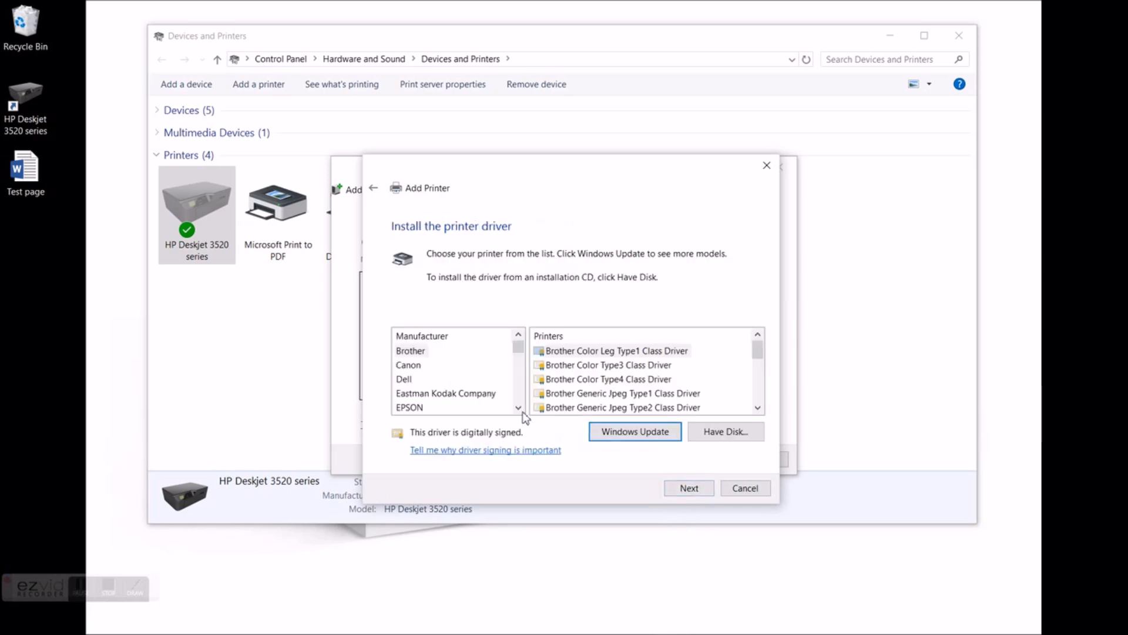
pyautogui.scroll(-3)
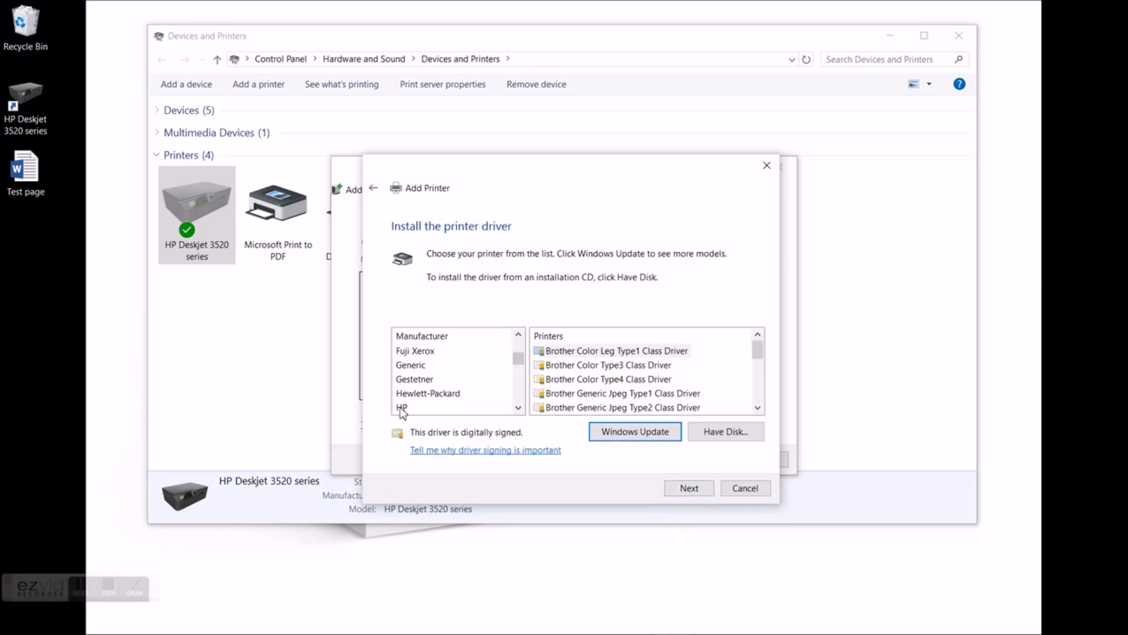
pyautogui.click(401, 407)
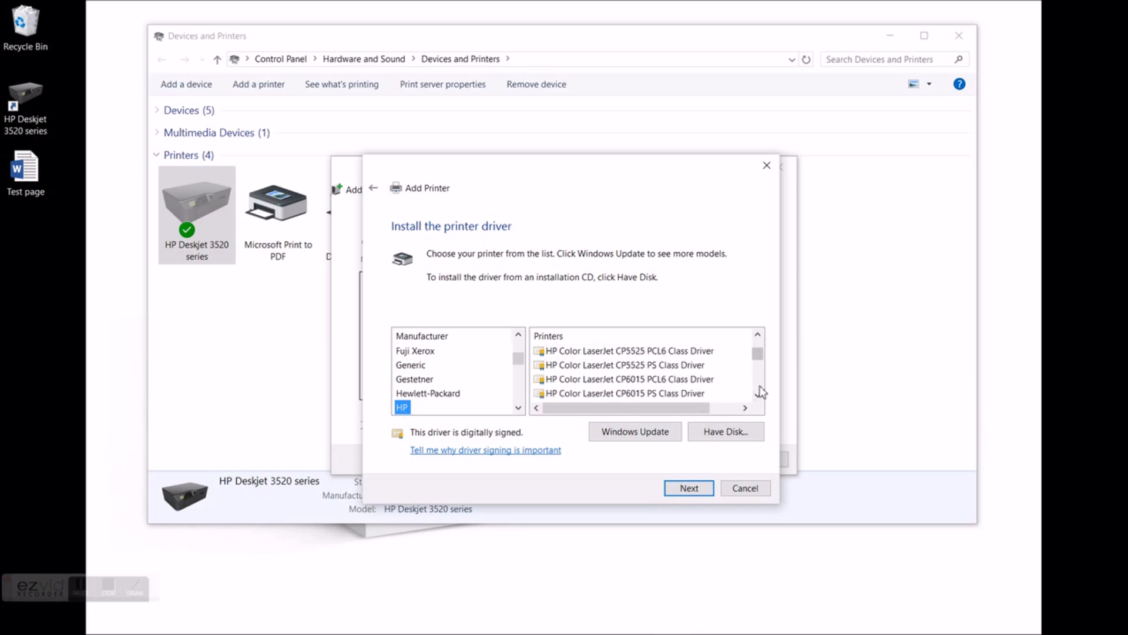
pyautogui.scroll(-3)
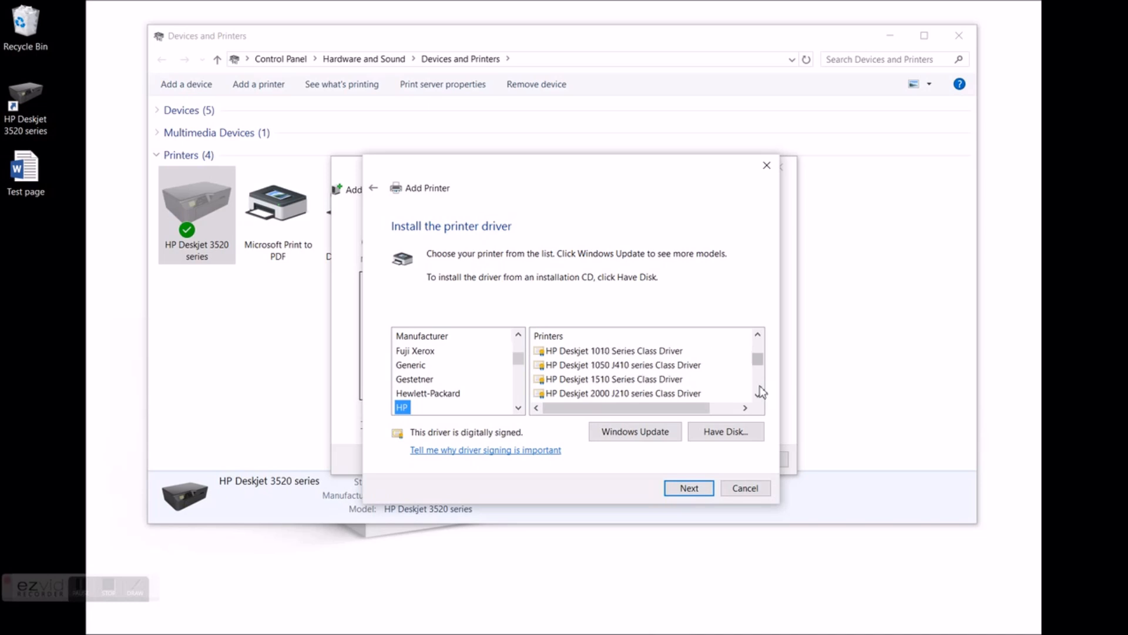
pyautogui.scroll(-3)
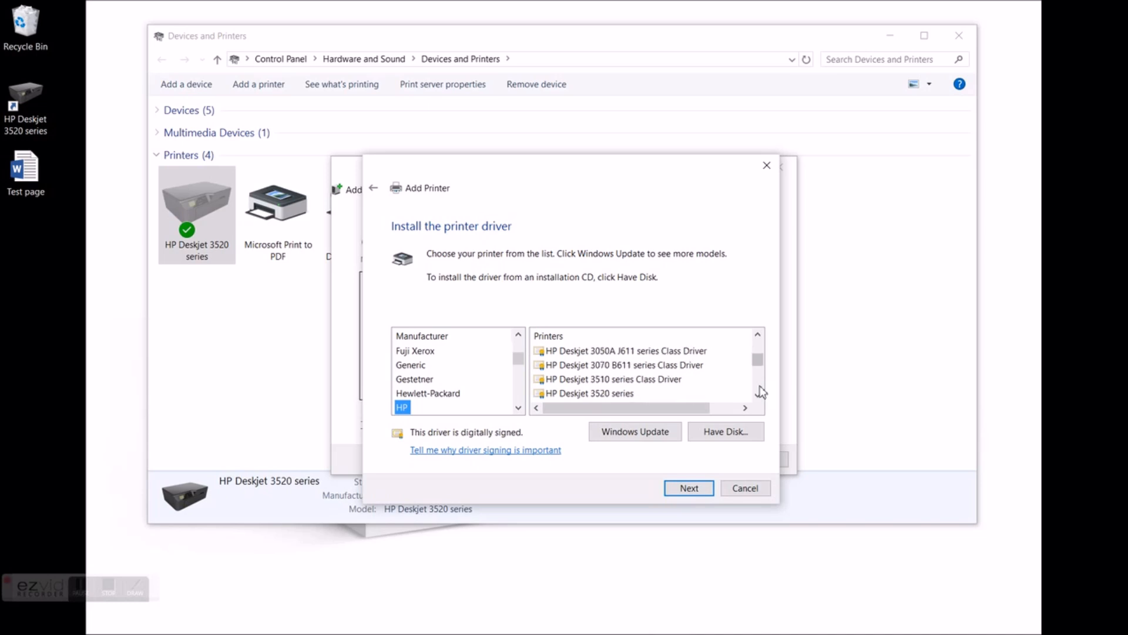
pyautogui.click(591, 393)
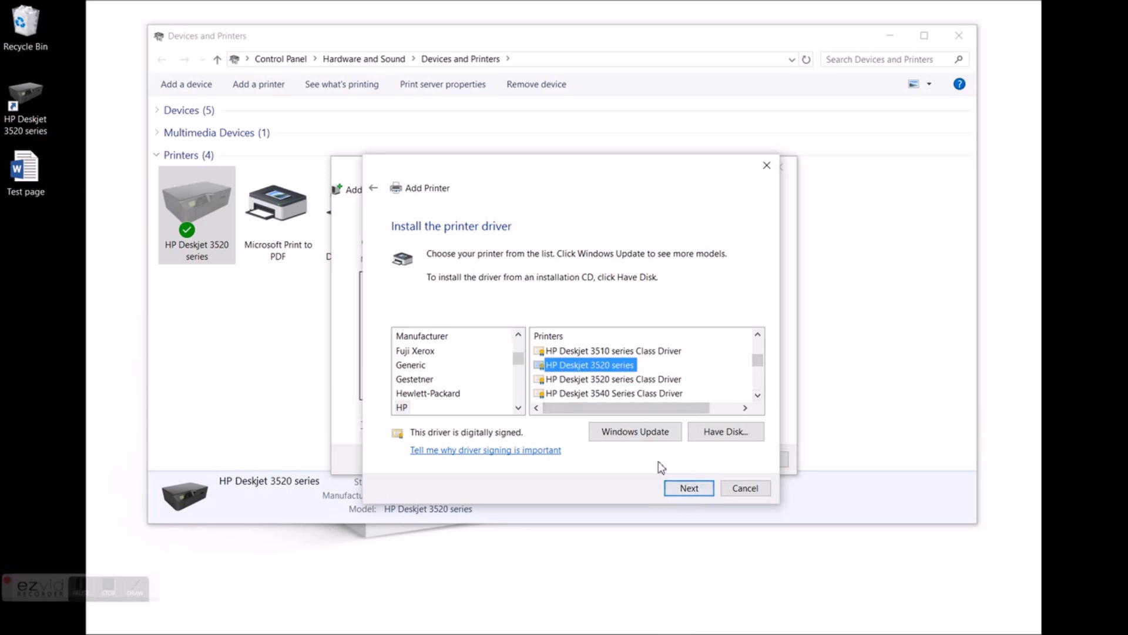
# Step: Accept the HP Deskjet 3520 driver, choosing to replace the current driver
pyautogui.click(687, 488)
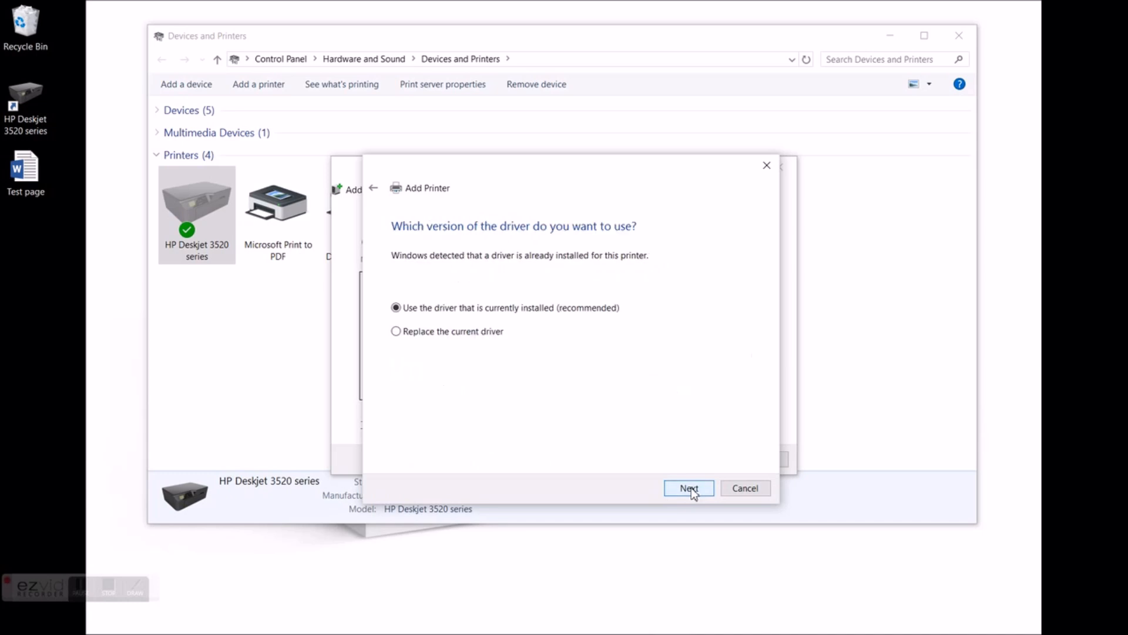
pyautogui.moveTo(440, 274)
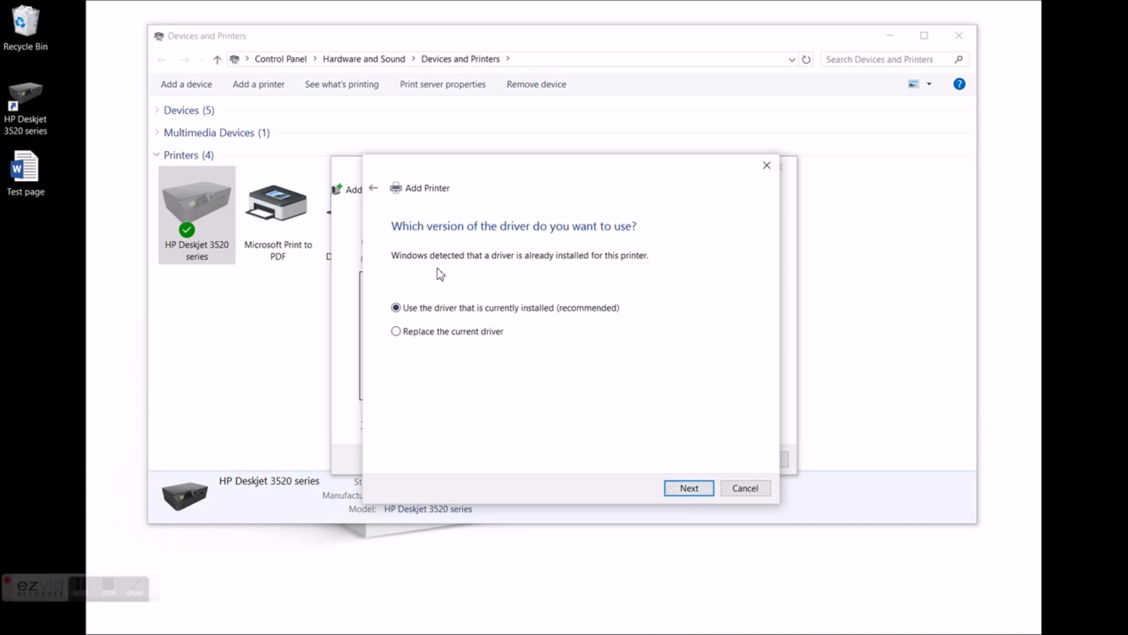
pyautogui.moveTo(407, 333)
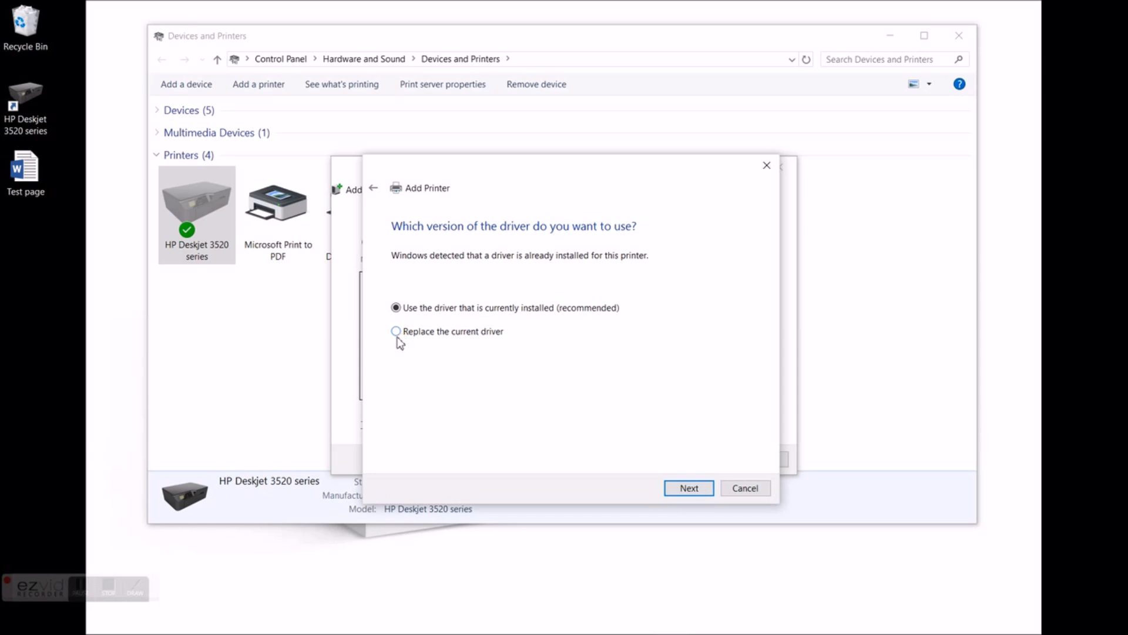
pyautogui.click(396, 331)
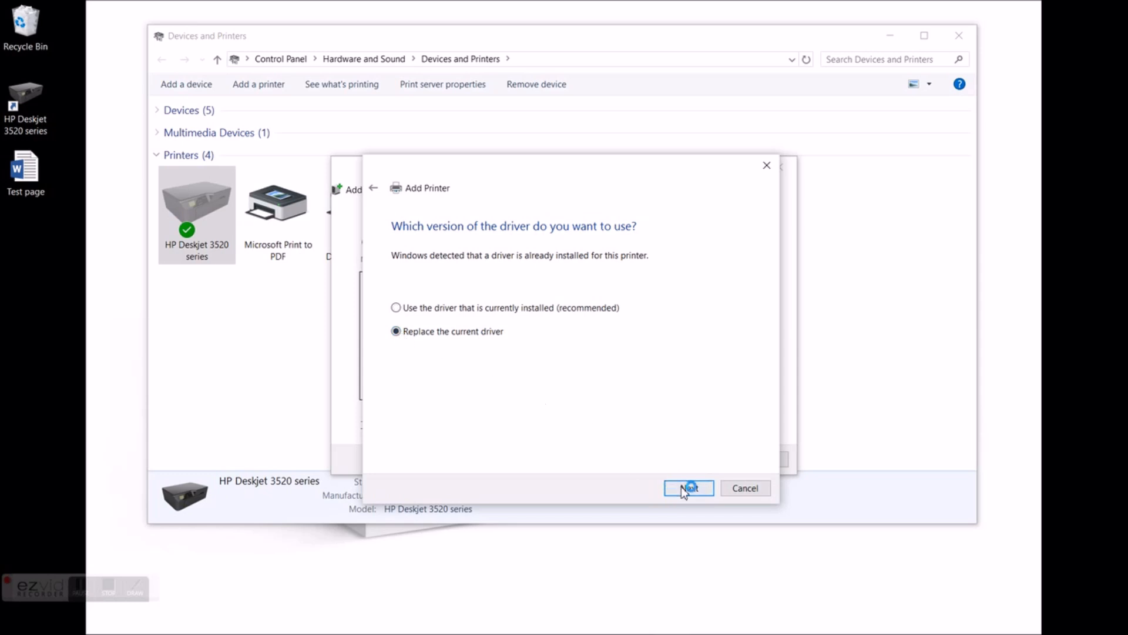
pyautogui.click(687, 488)
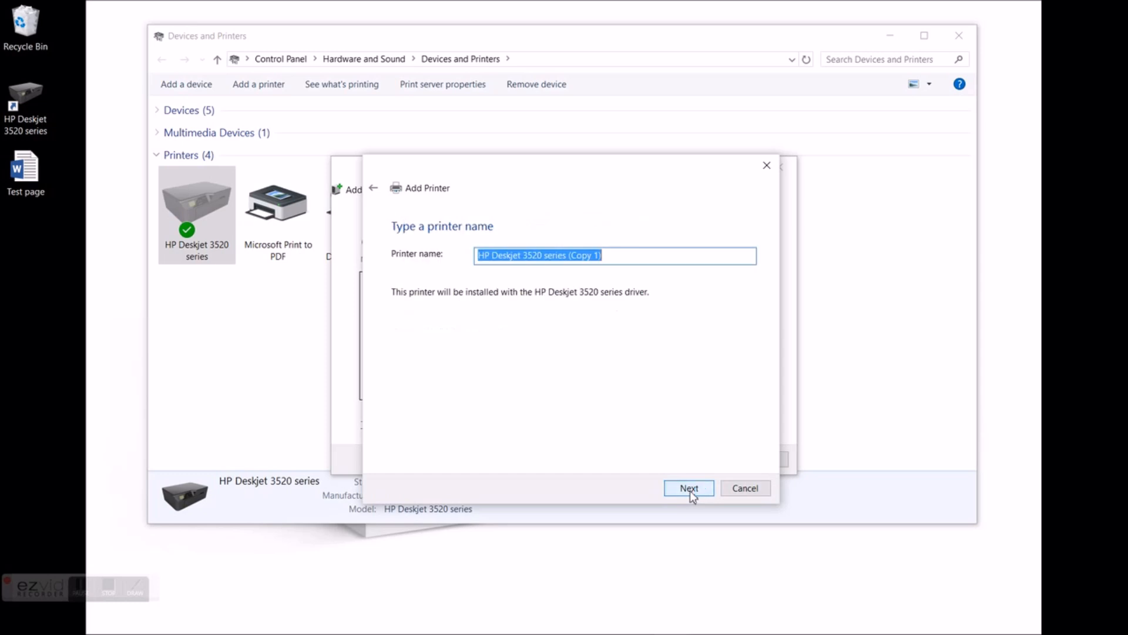
# Step: Rename the printer to 'HP Deskjet 3520 series (Print Server)'
pyautogui.click(571, 254)
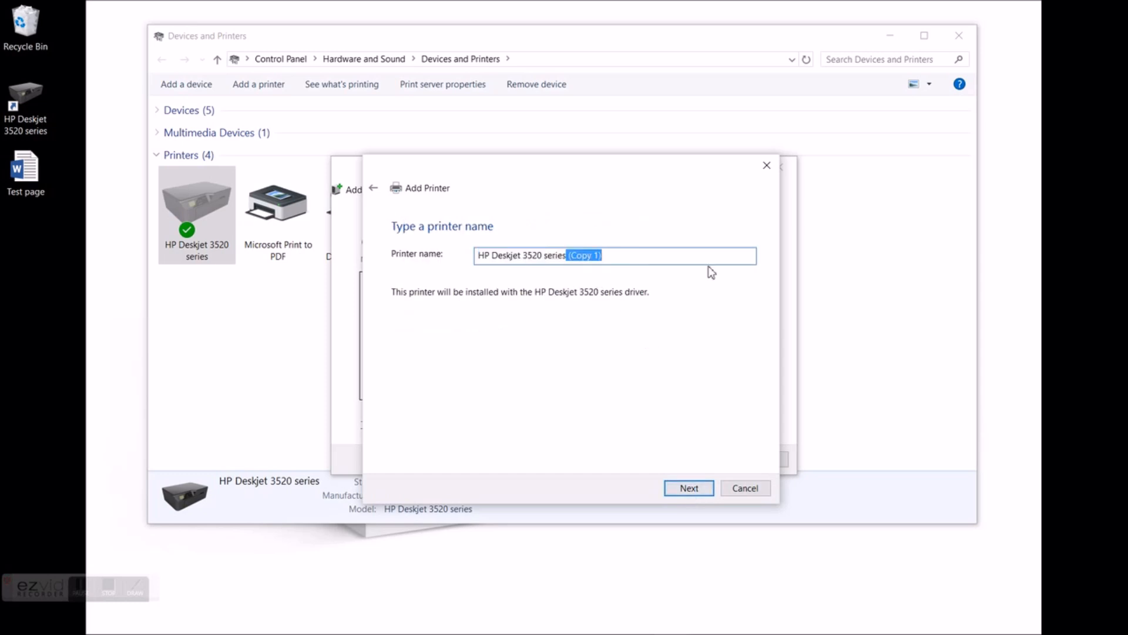
pyautogui.write('(*')
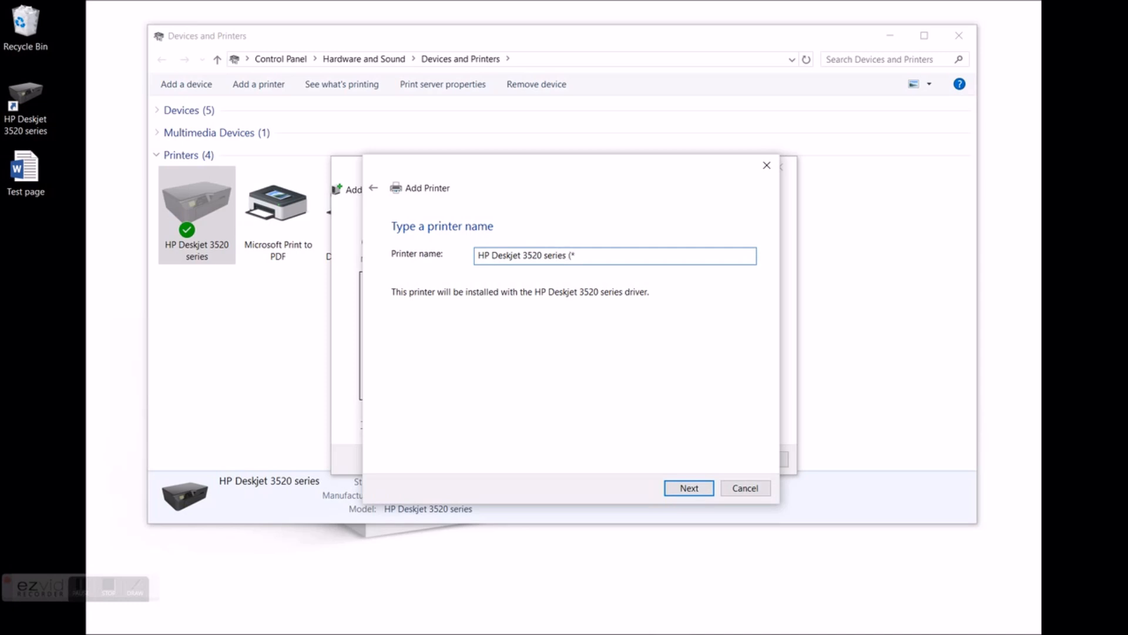
pyautogui.write('Print')
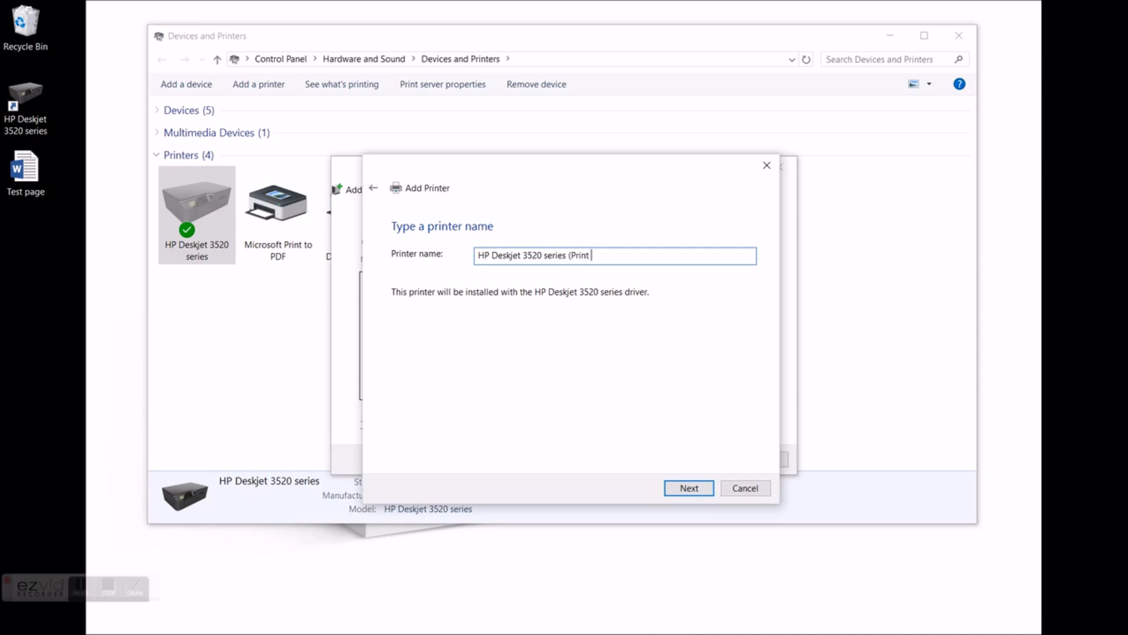
pyautogui.write('Server)')
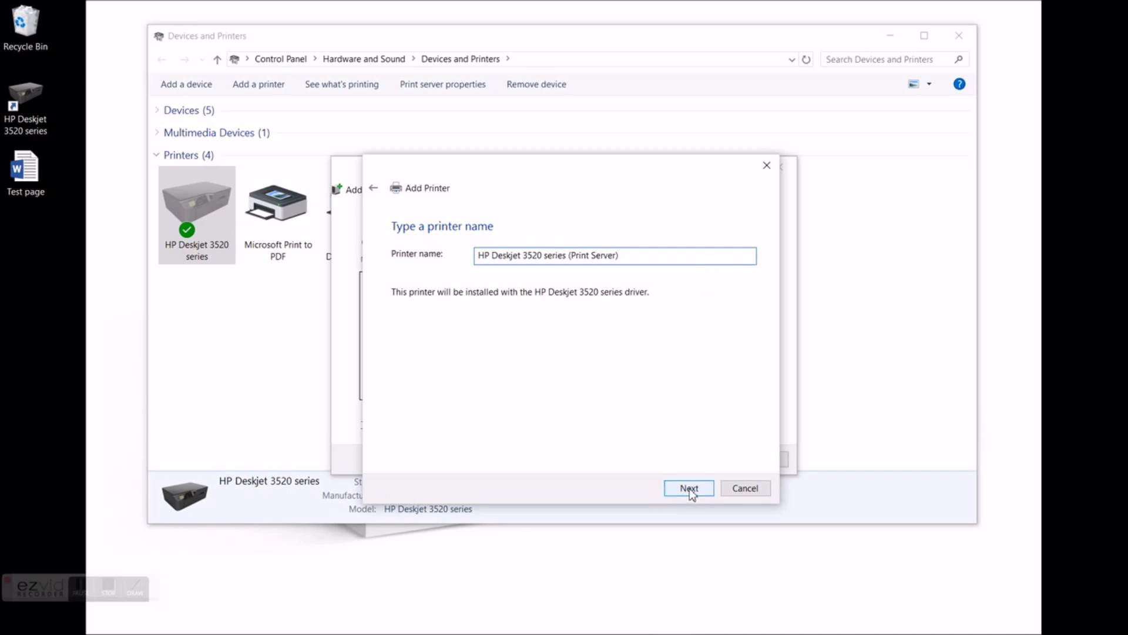
pyautogui.click(687, 488)
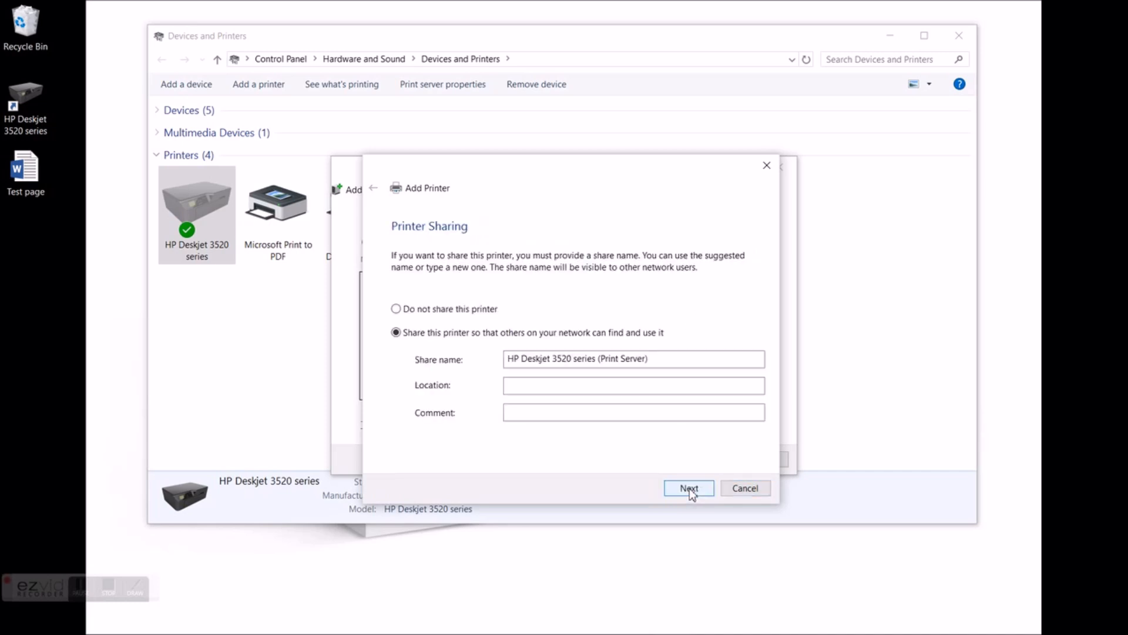
# Step: Set the printer to not be shared and install it
pyautogui.click(396, 308)
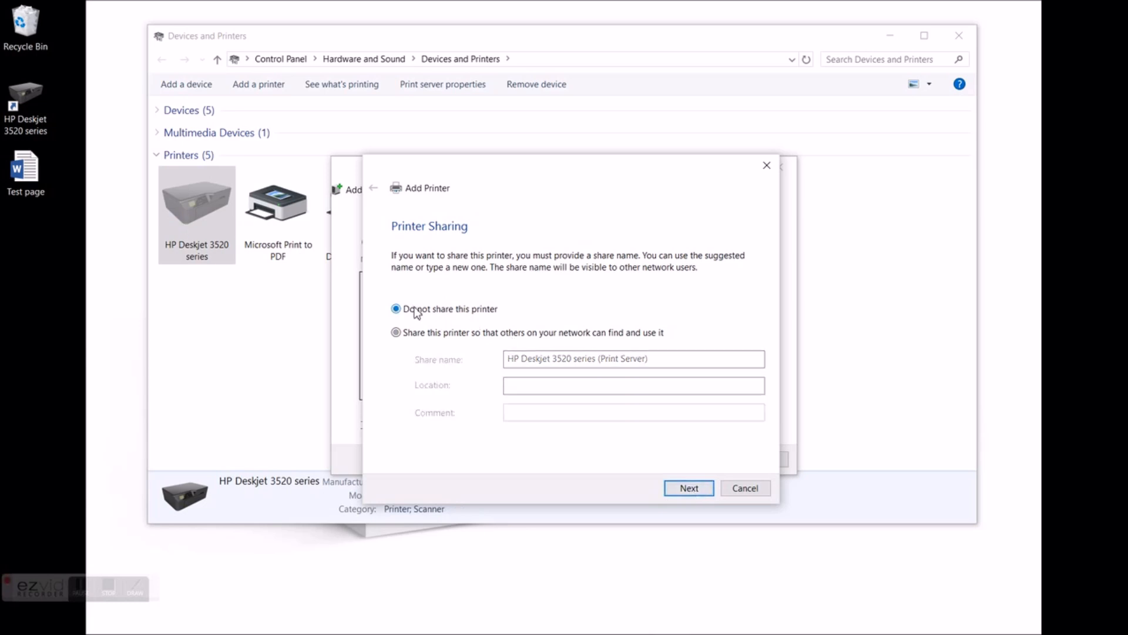
pyautogui.click(396, 308)
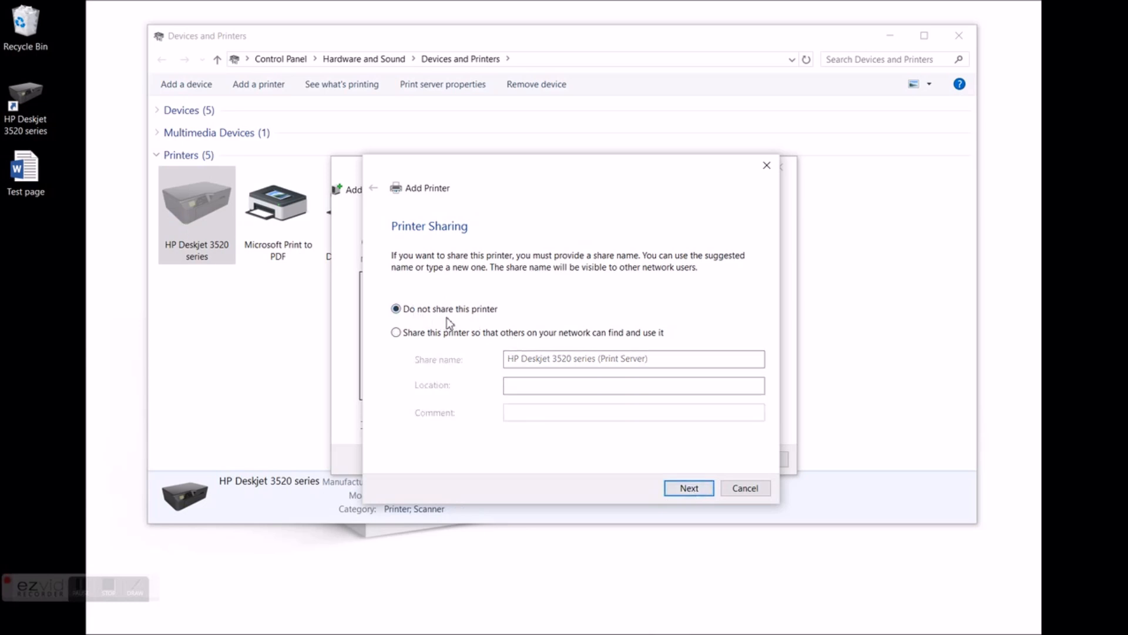
pyautogui.click(687, 488)
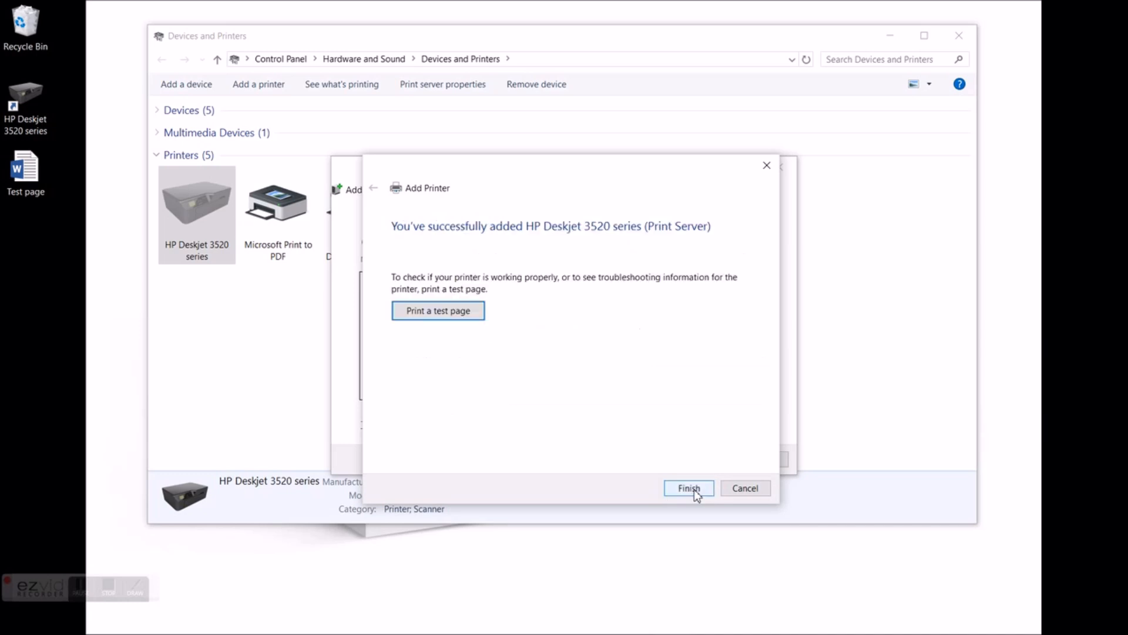
pyautogui.moveTo(568, 240)
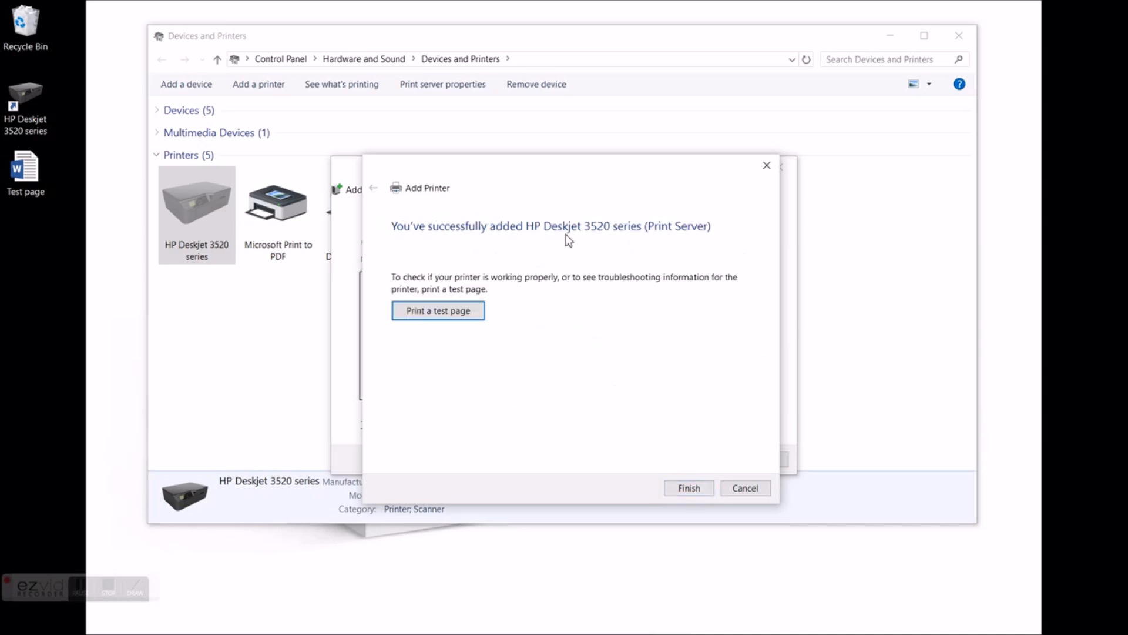
# Step: Print a test page to HP Deskjet 3520 series (Print Server), then finish the wizard
pyautogui.click(437, 311)
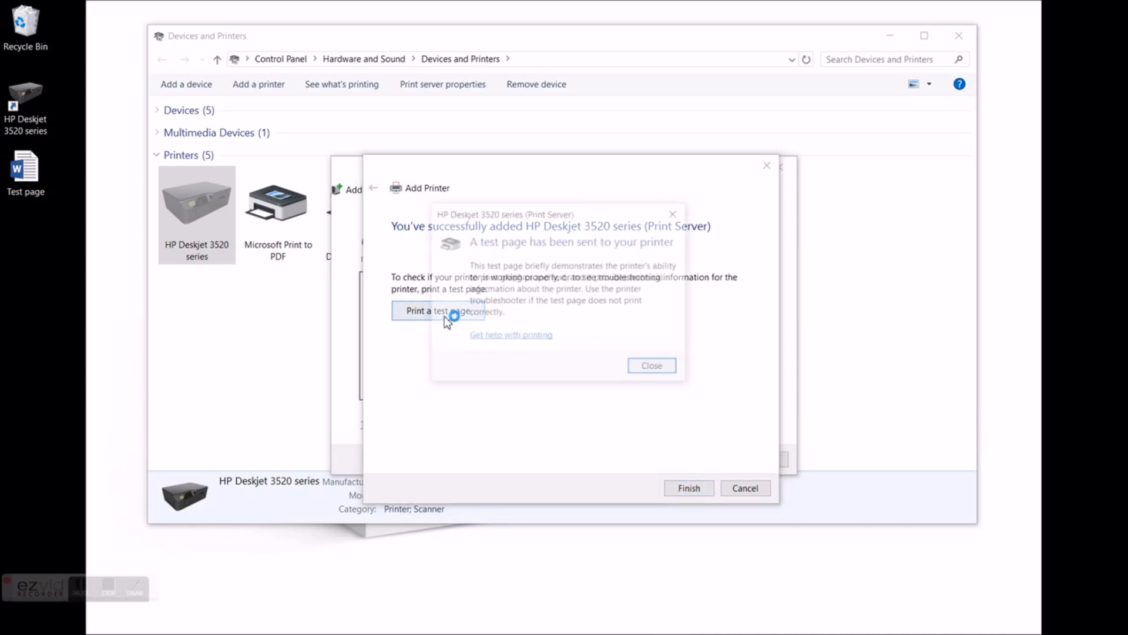
pyautogui.click(432, 310)
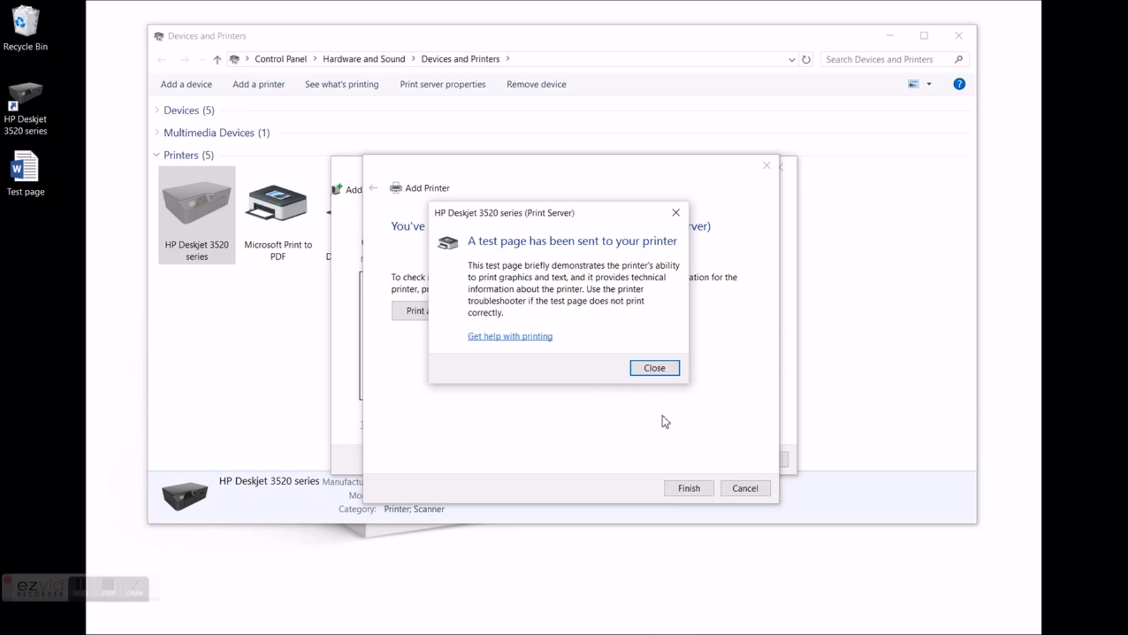
pyautogui.click(654, 368)
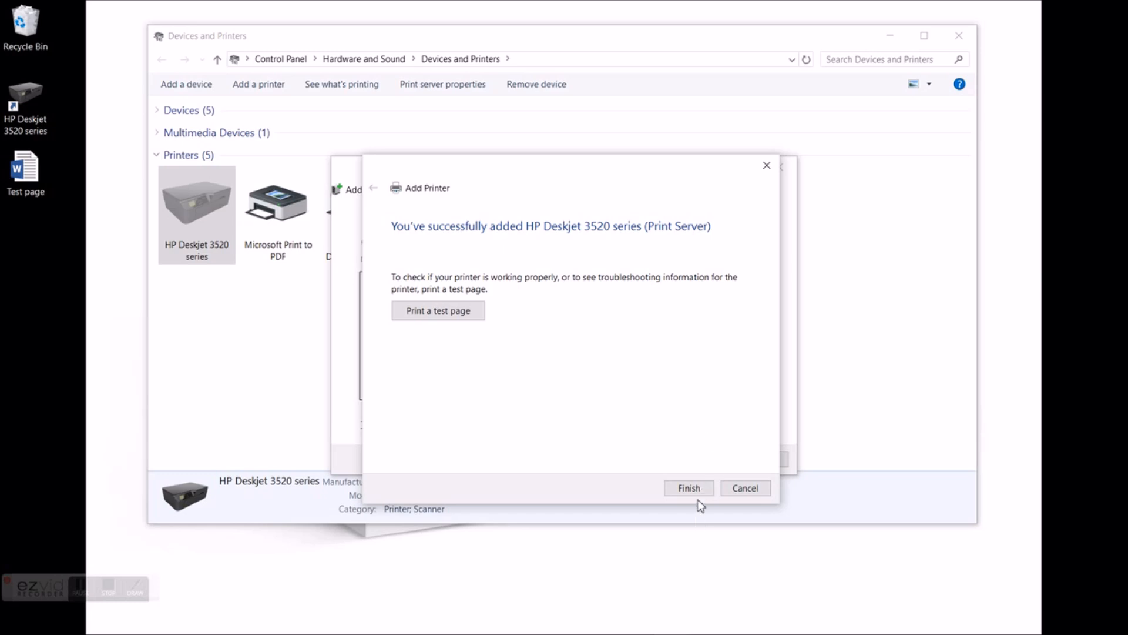
pyautogui.click(687, 488)
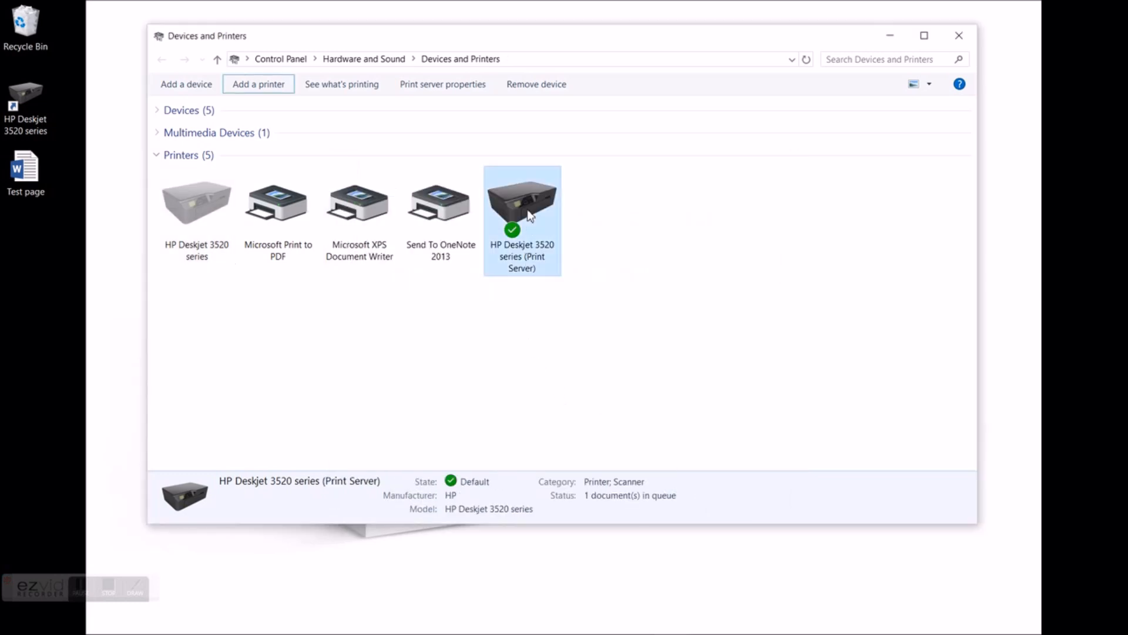